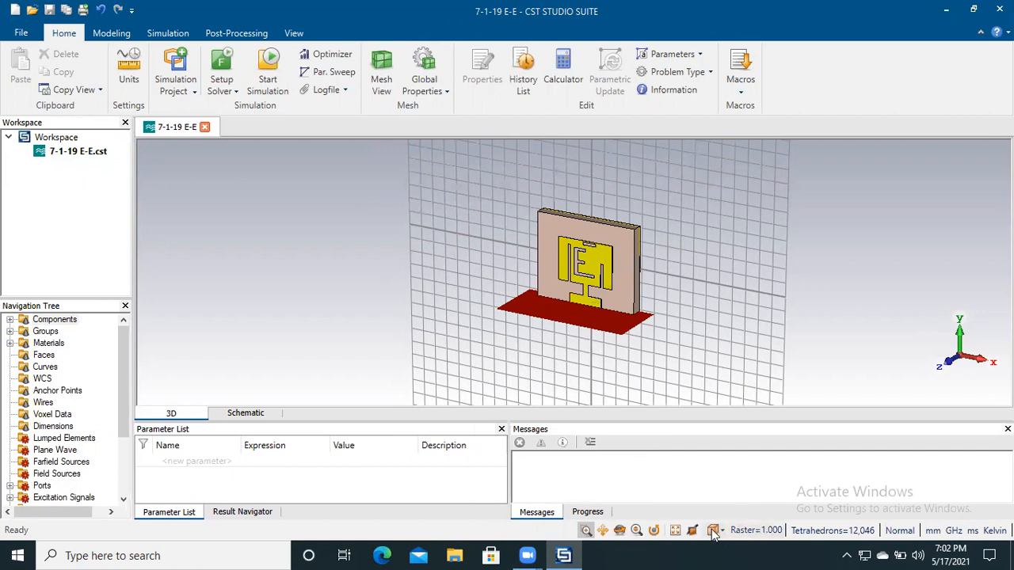
Step: Switch the model view to Front and scroll the Navigation Tree down to 1D Results
left_click(714, 531)
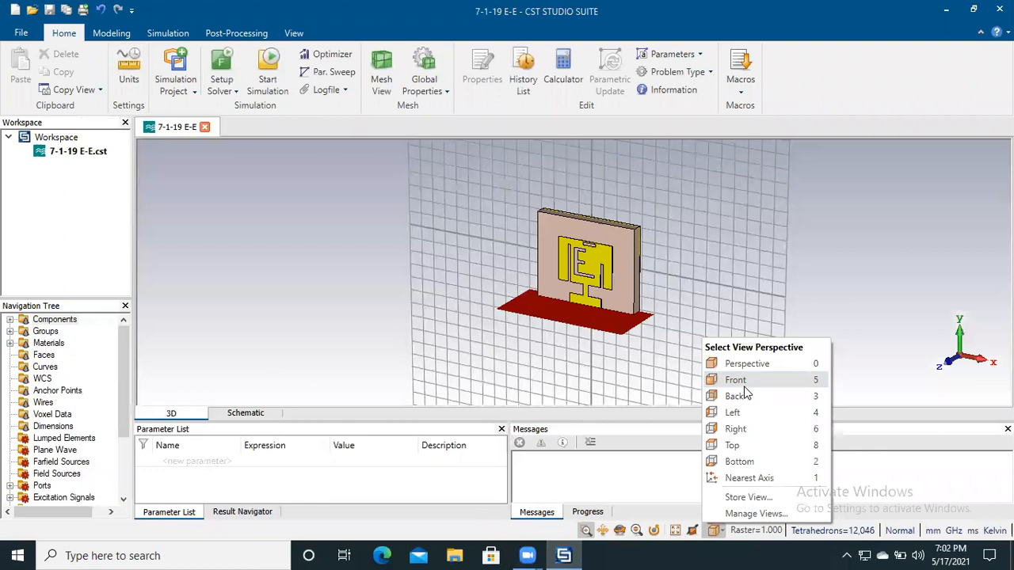
left_click(735, 379)
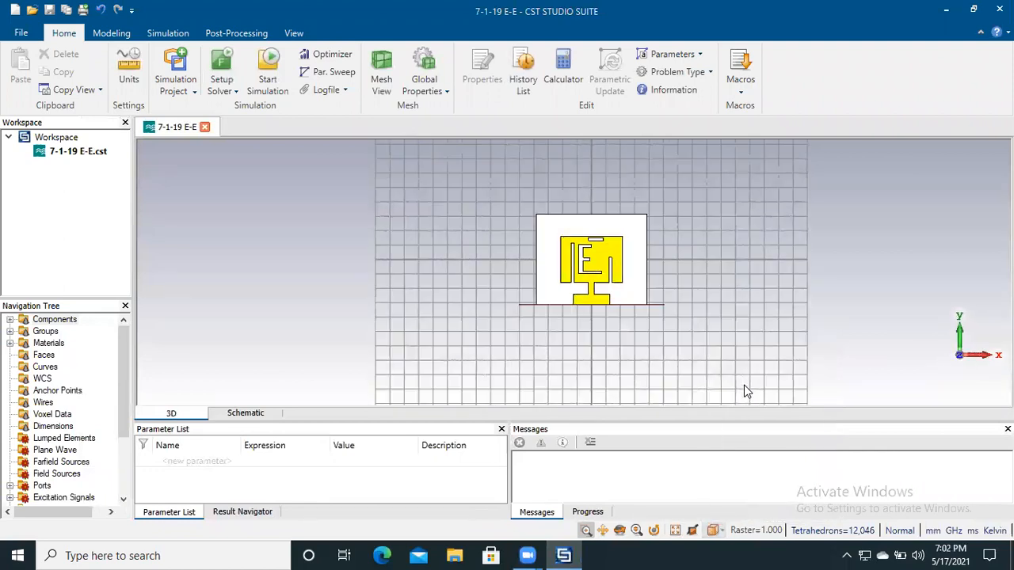
mouse_move(222, 328)
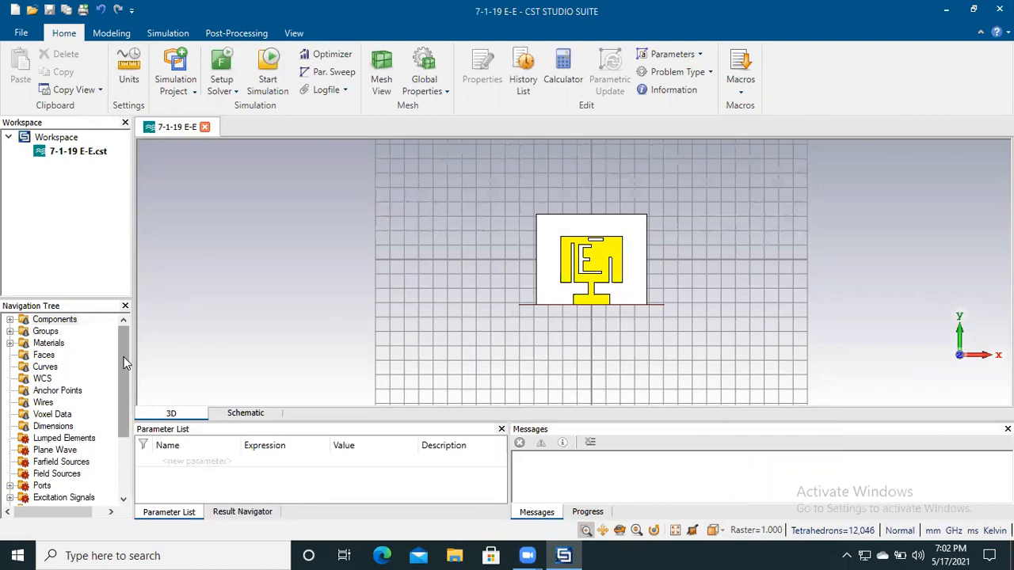
scroll("down", 3)
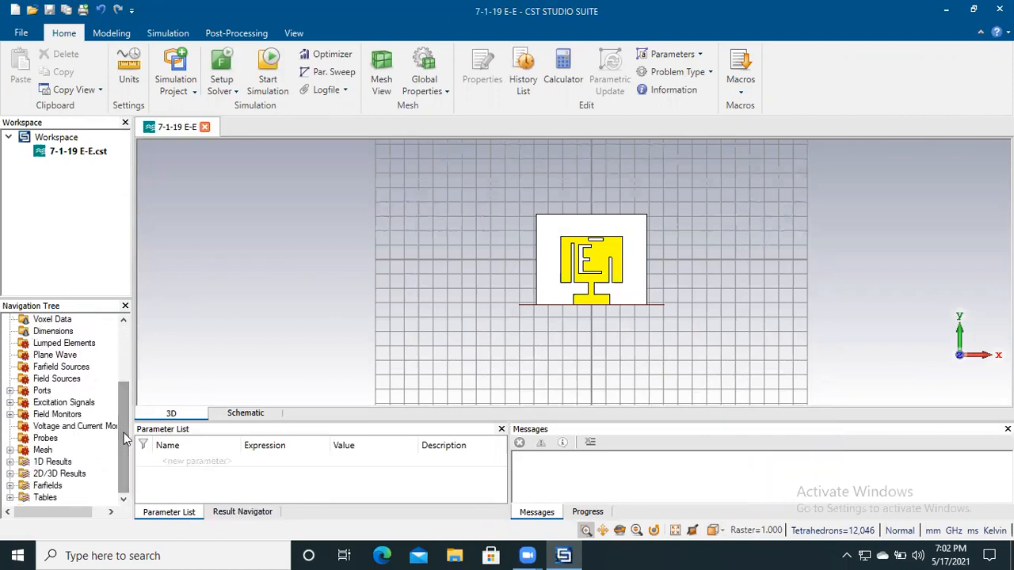
scroll("down", 3)
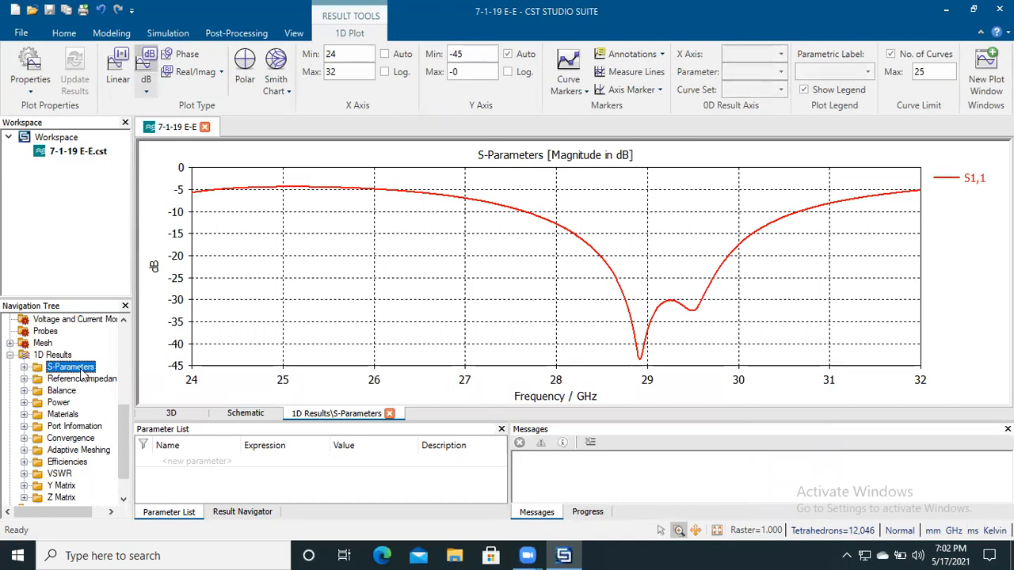
mouse_move(457, 294)
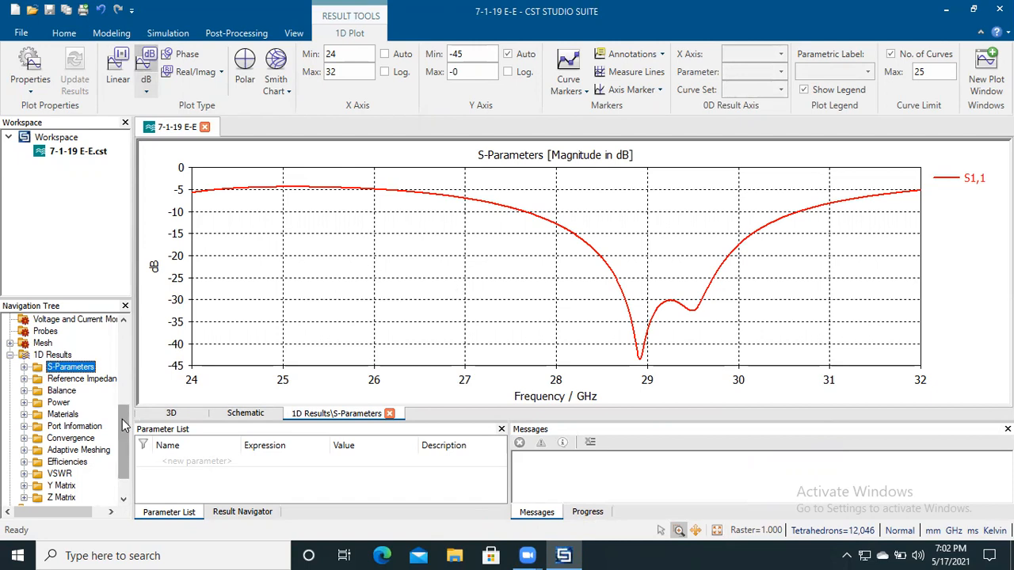
mouse_move(124, 425)
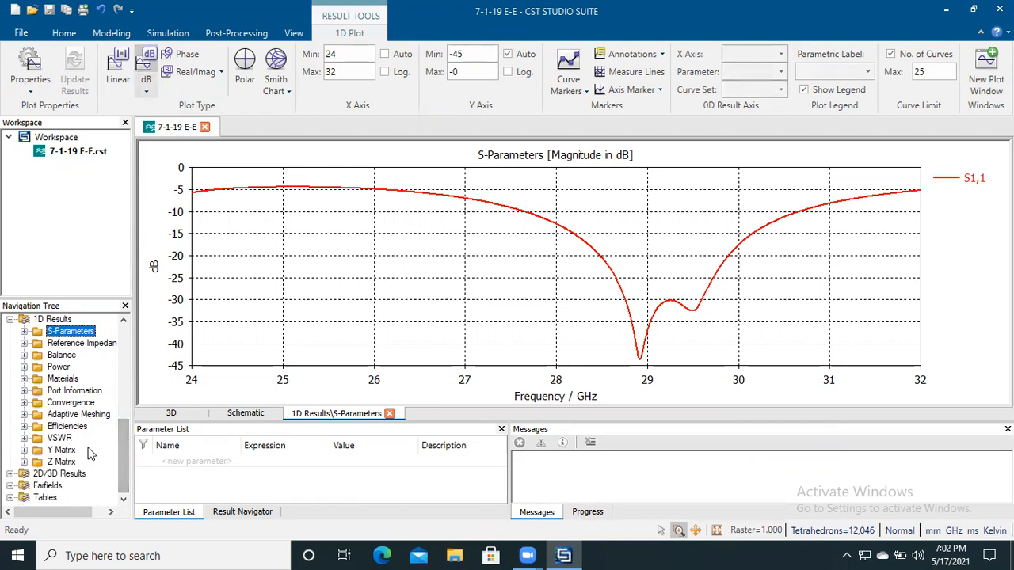
Step: Open the VSWR1 curve and the radiation efficiency plot
left_click(27, 438)
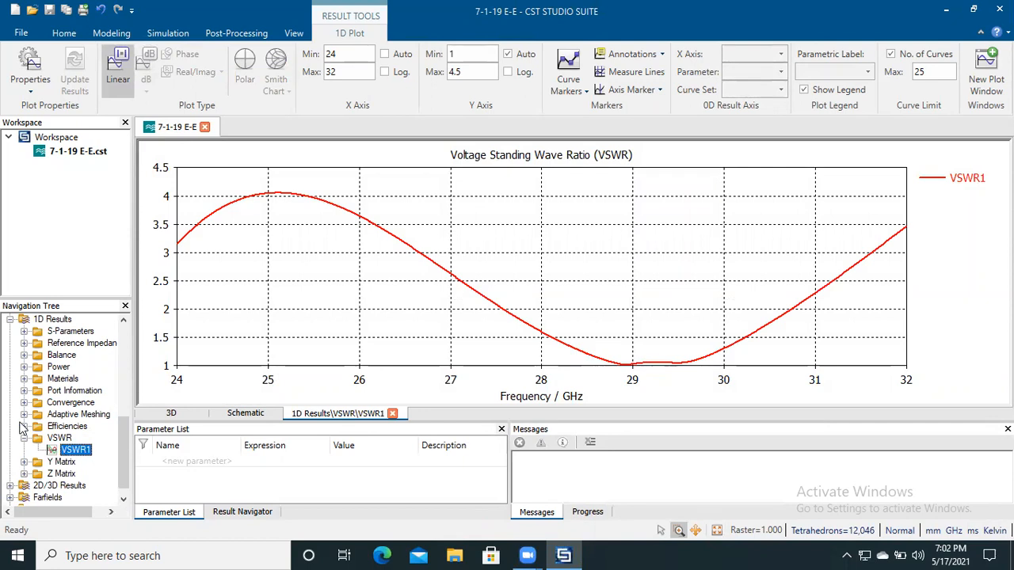
left_click(87, 439)
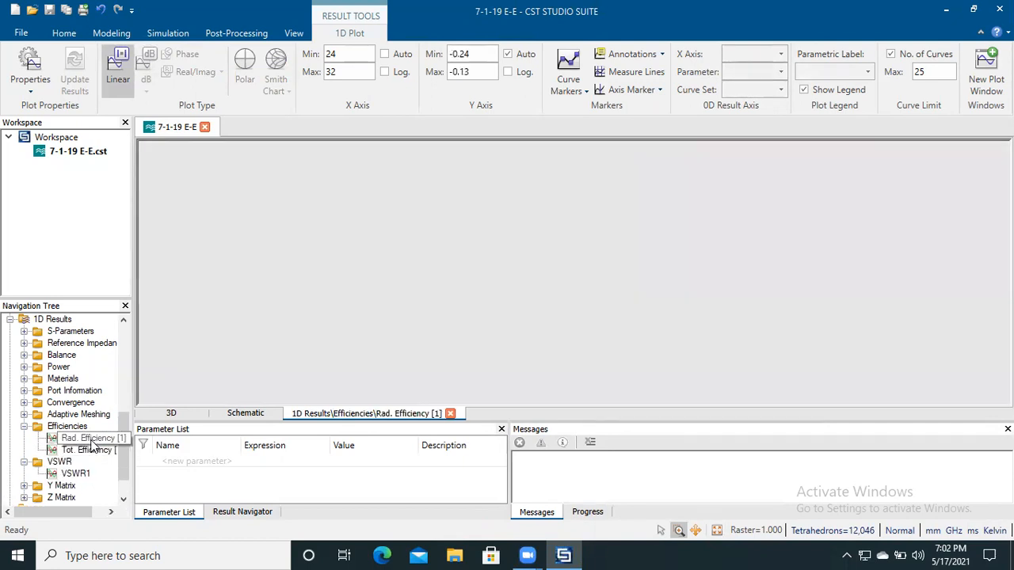
left_click(145, 63)
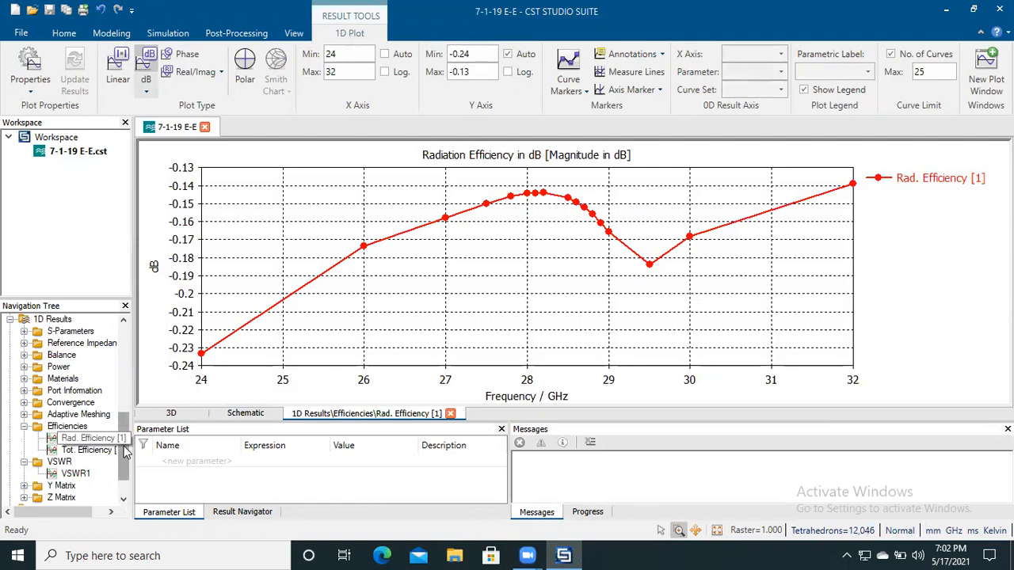
Step: Open Max Gain over Frequency under Tables > 1D Results, then return to the S1,1 curve
left_click(88, 402)
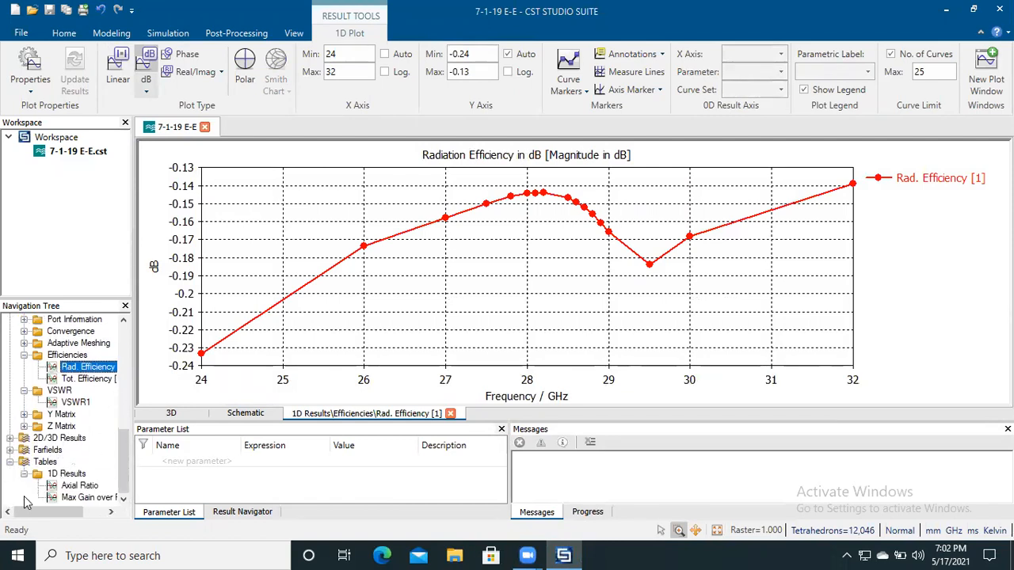
left_click(79, 485)
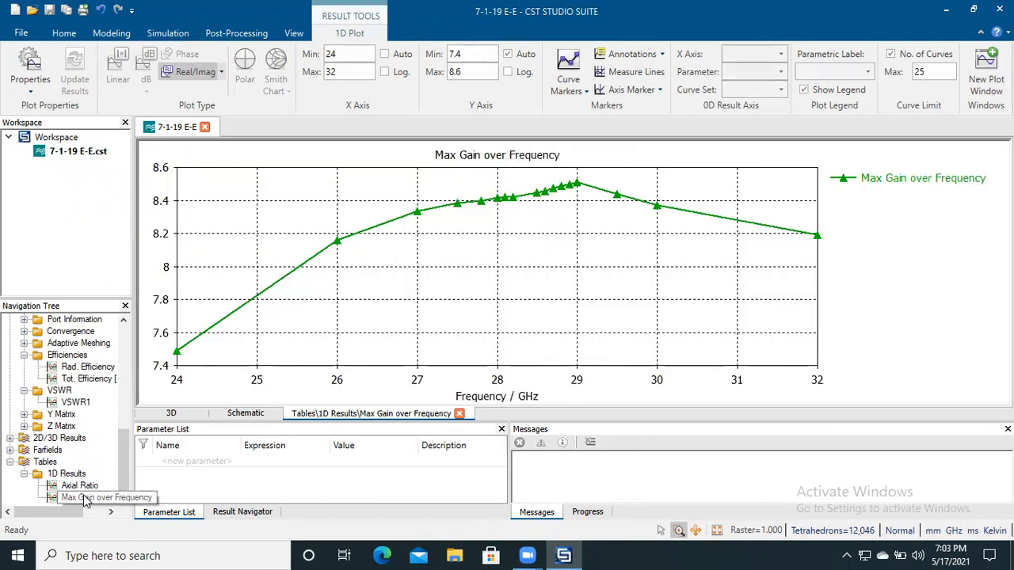
left_click(87, 498)
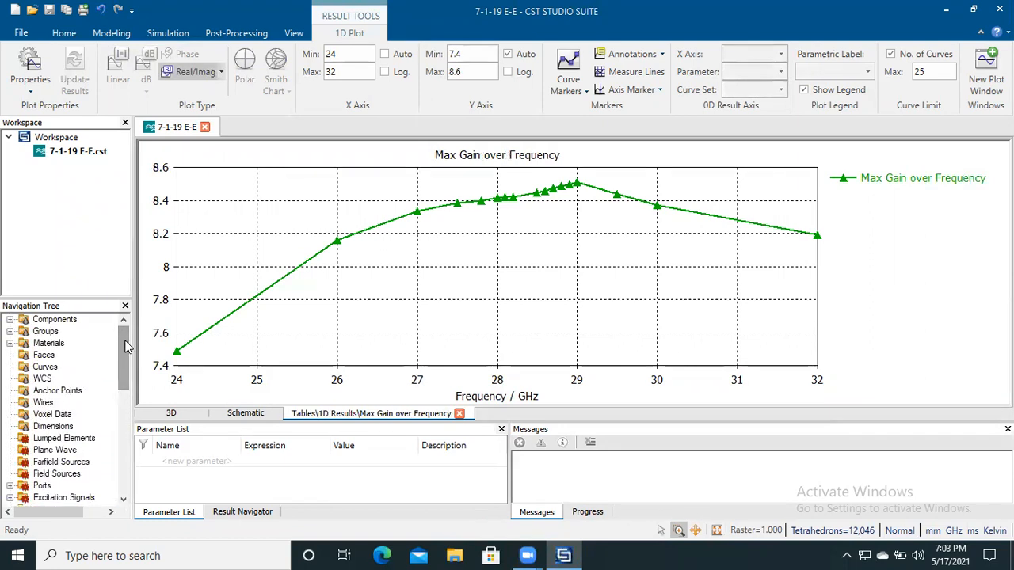
scroll("down", 3)
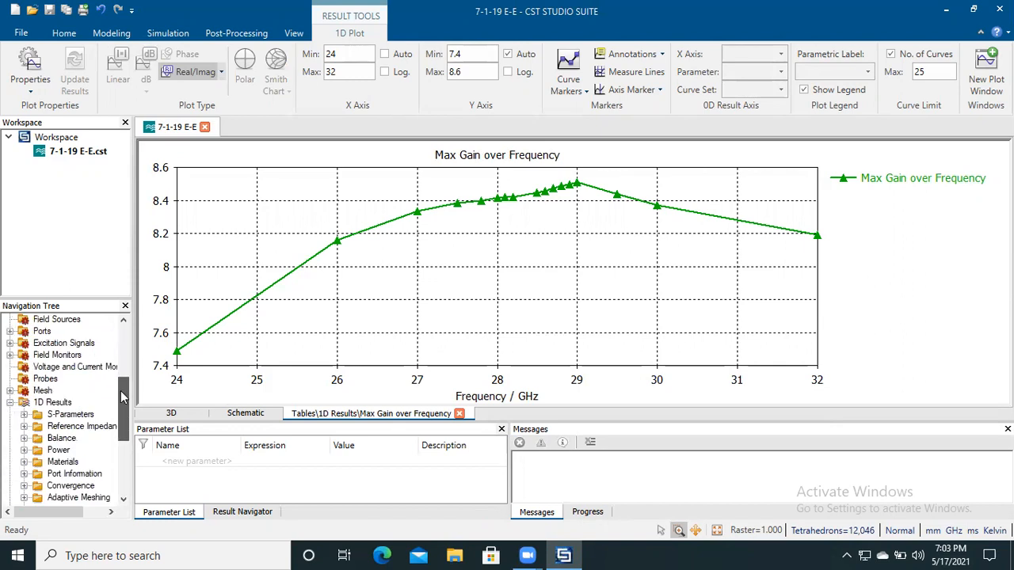
left_click(26, 415)
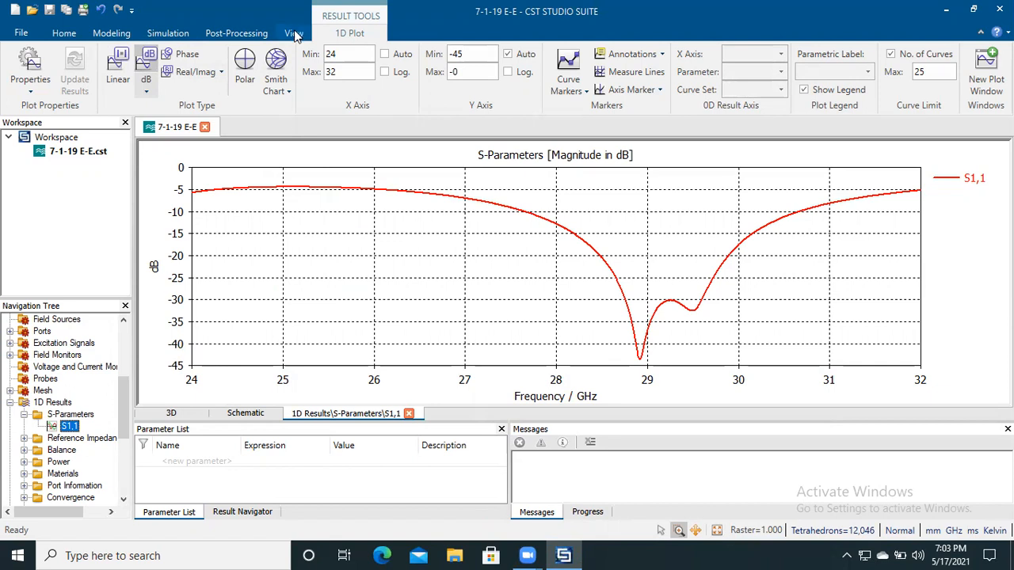
Step: Start Export Image for the S1,1 plot and show the BMP/PNG file type list
left_click(294, 34)
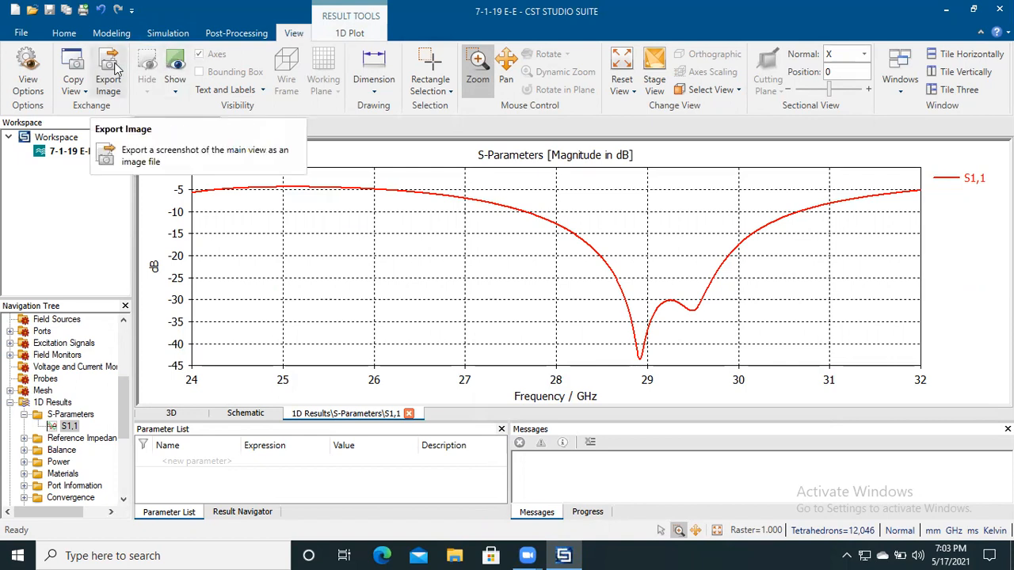
left_click(108, 72)
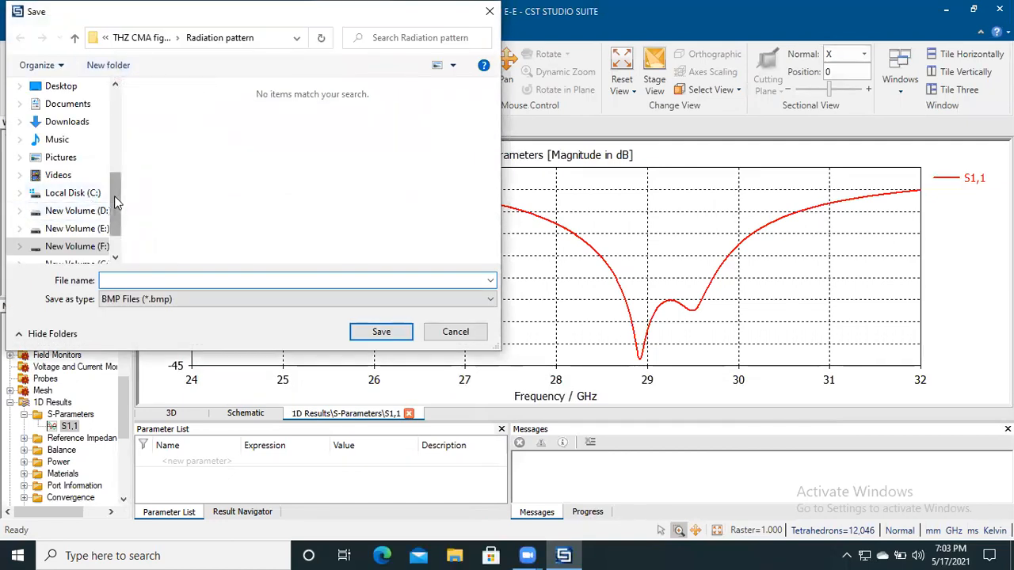
left_click(297, 298)
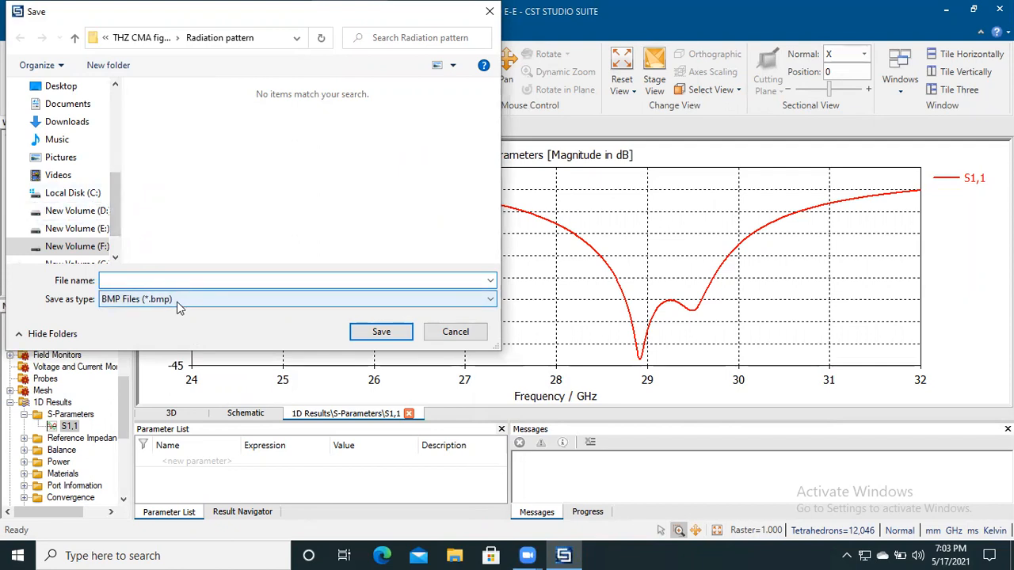
left_click(297, 298)
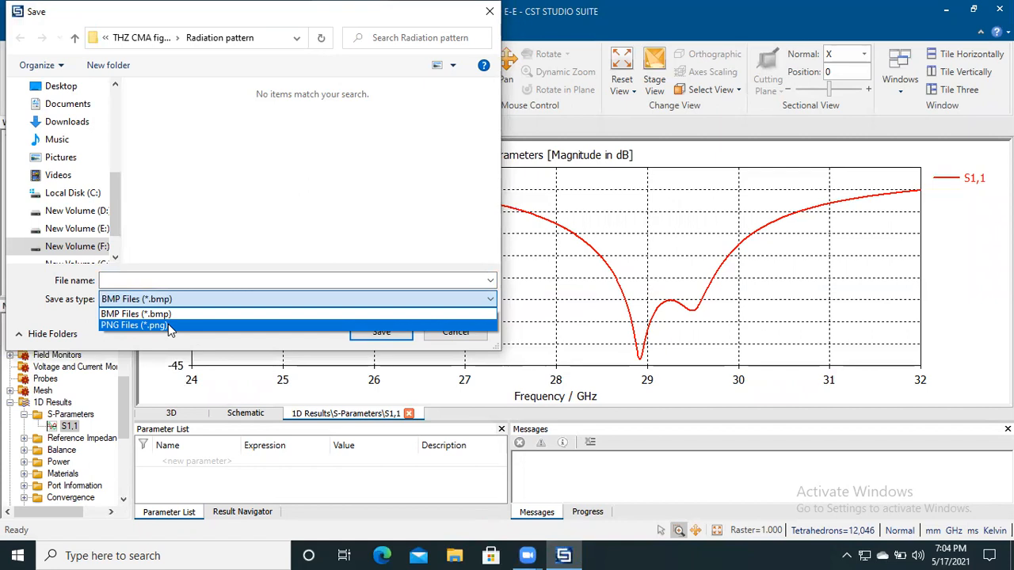
Step: Choose PNG and create an Image folder inside D:\satellite antenna
left_click(133, 325)
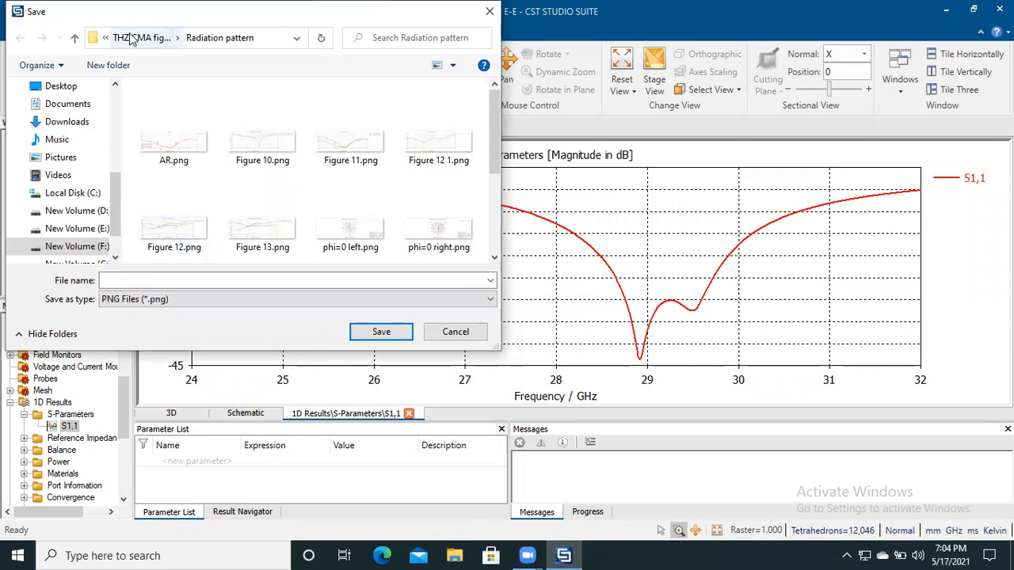
left_click(76, 211)
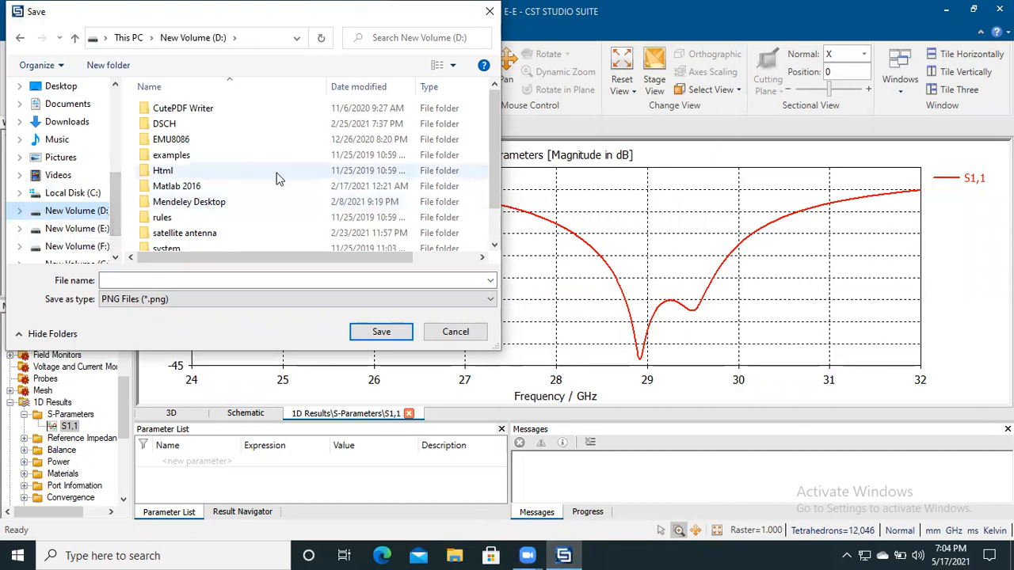
mouse_move(163, 240)
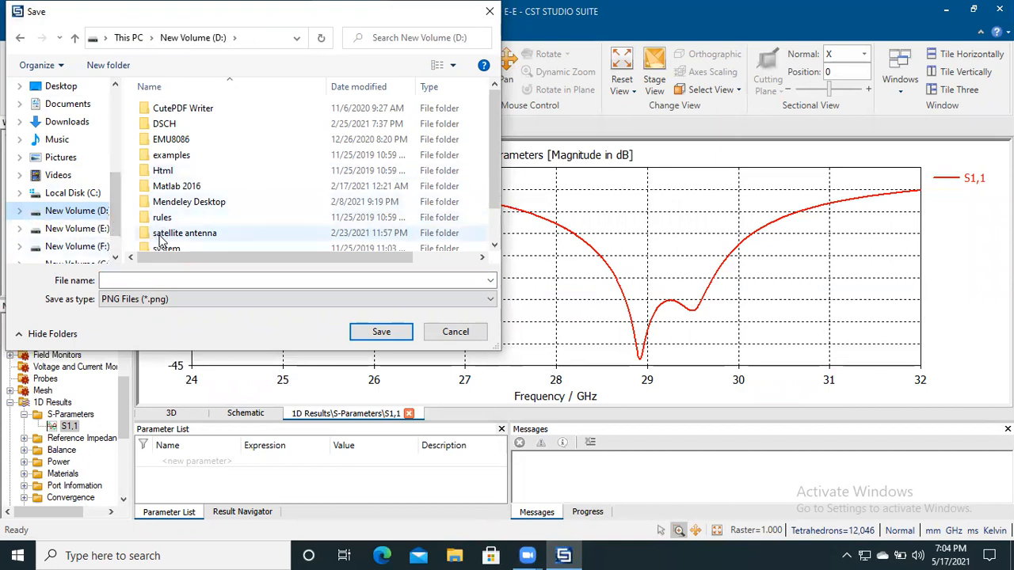
double_click(183, 232)
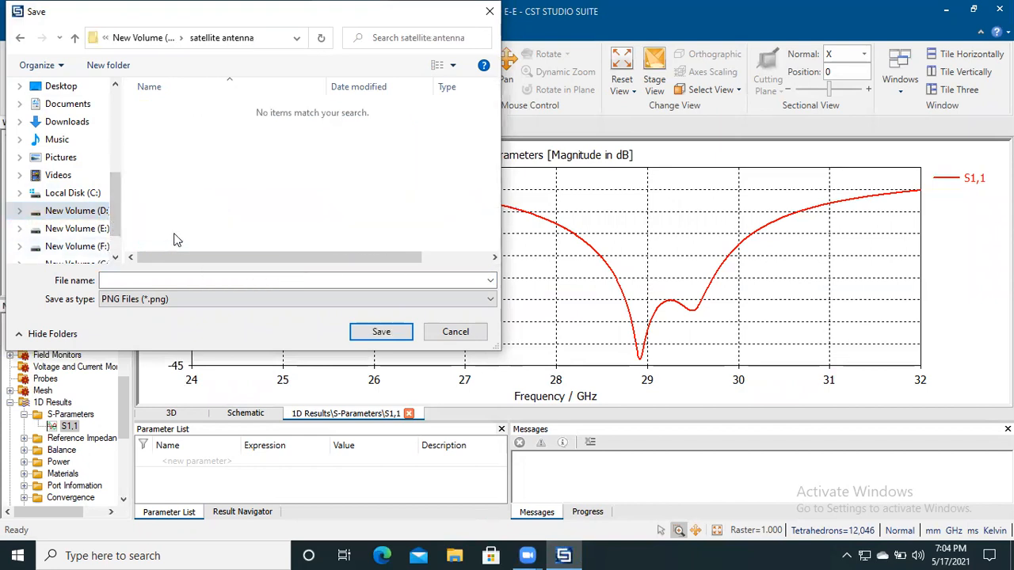
right_click(178, 238)
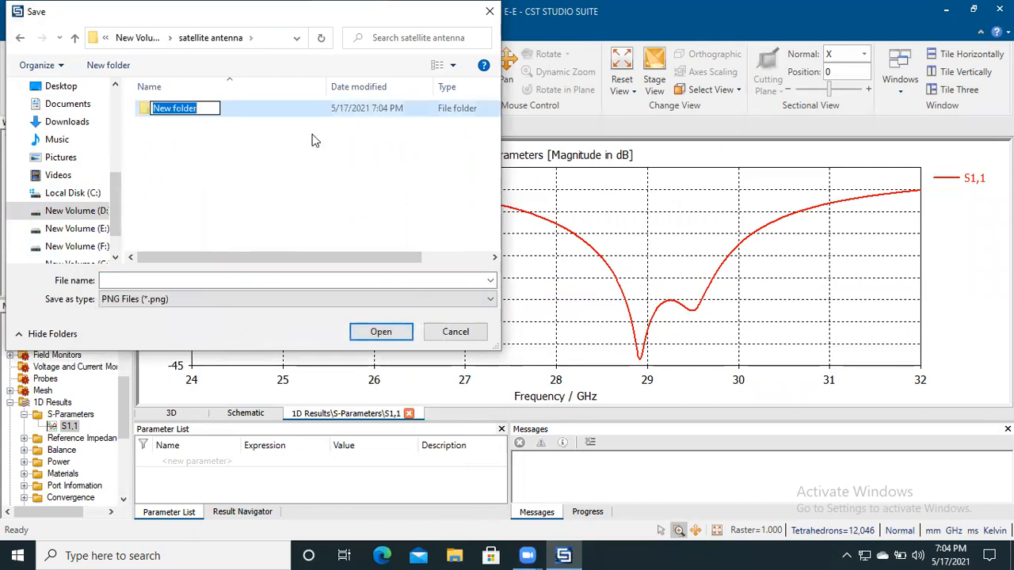
type("lm")
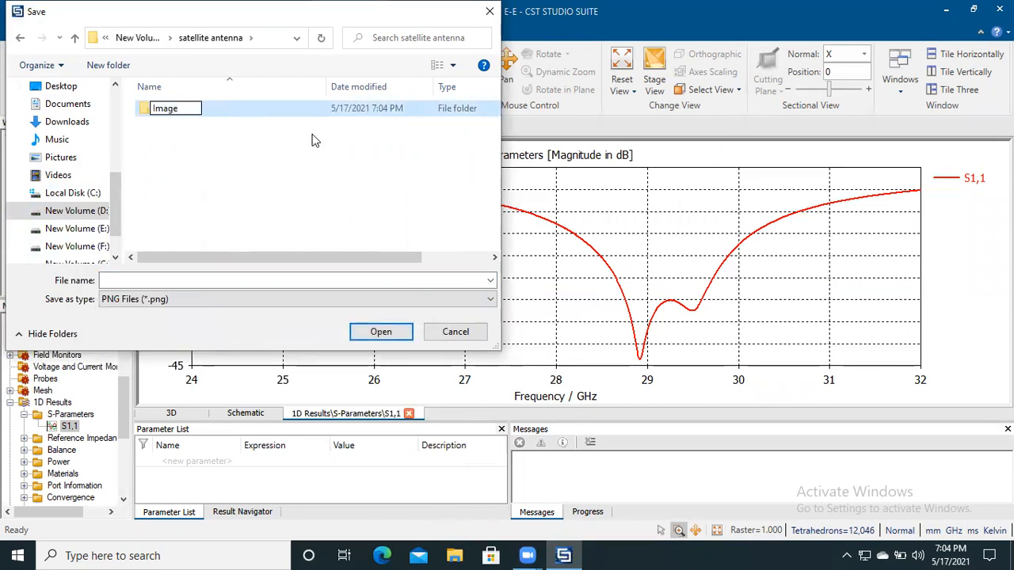
mouse_move(264, 164)
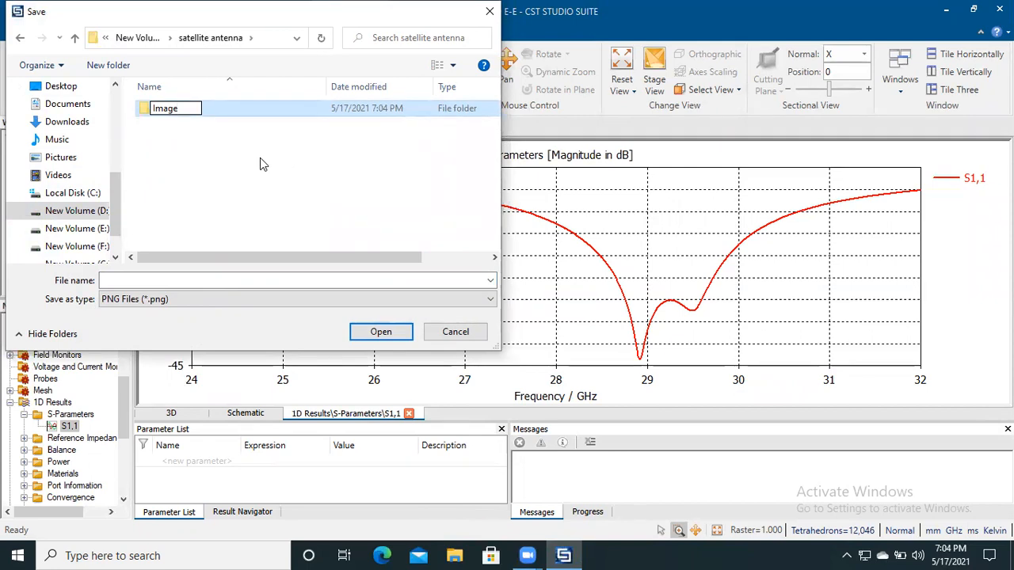
Step: Open the Image folder and enter 'Reflection Cofficient' as the file name
double_click(165, 108)
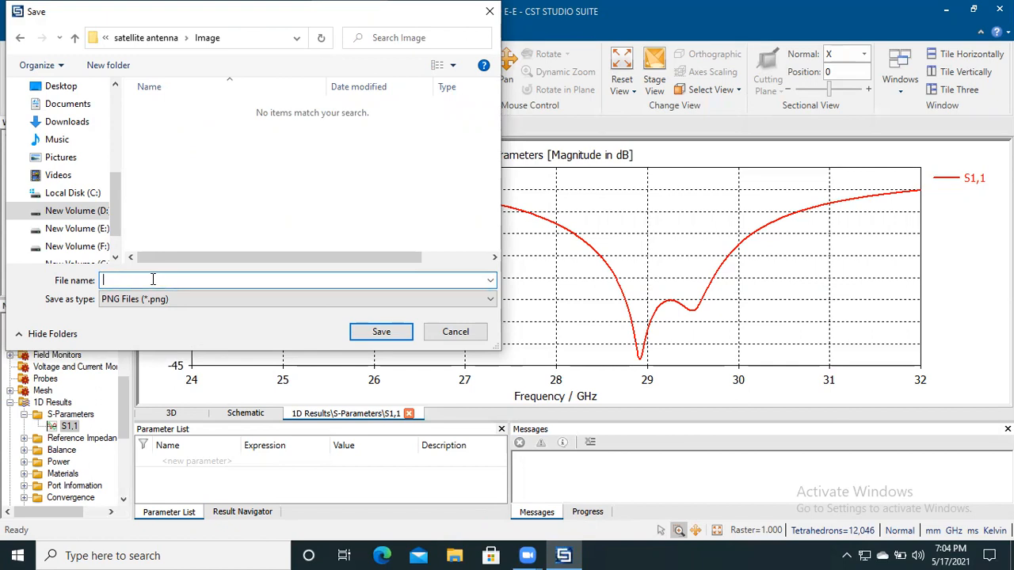
type("S")
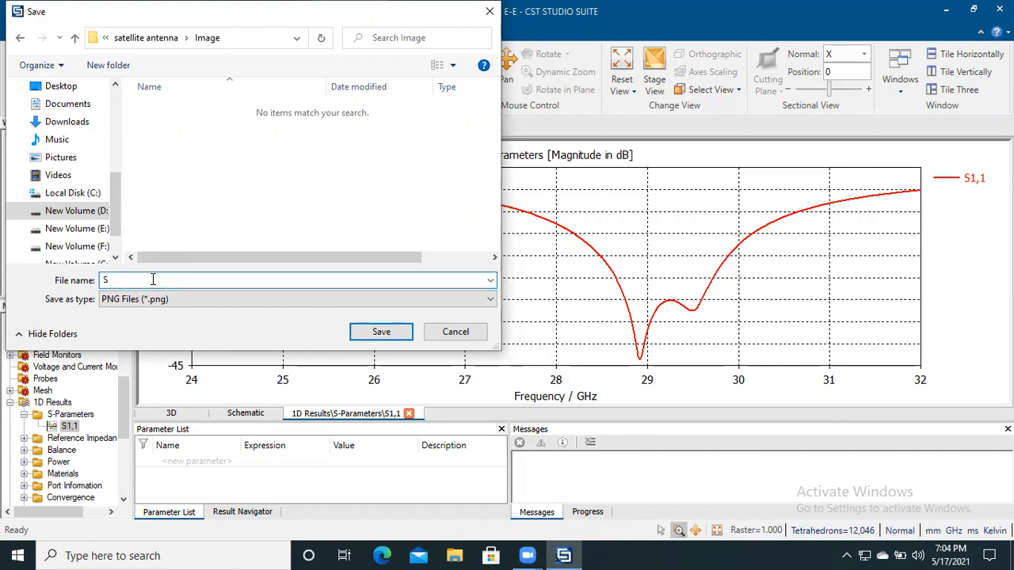
type("11")
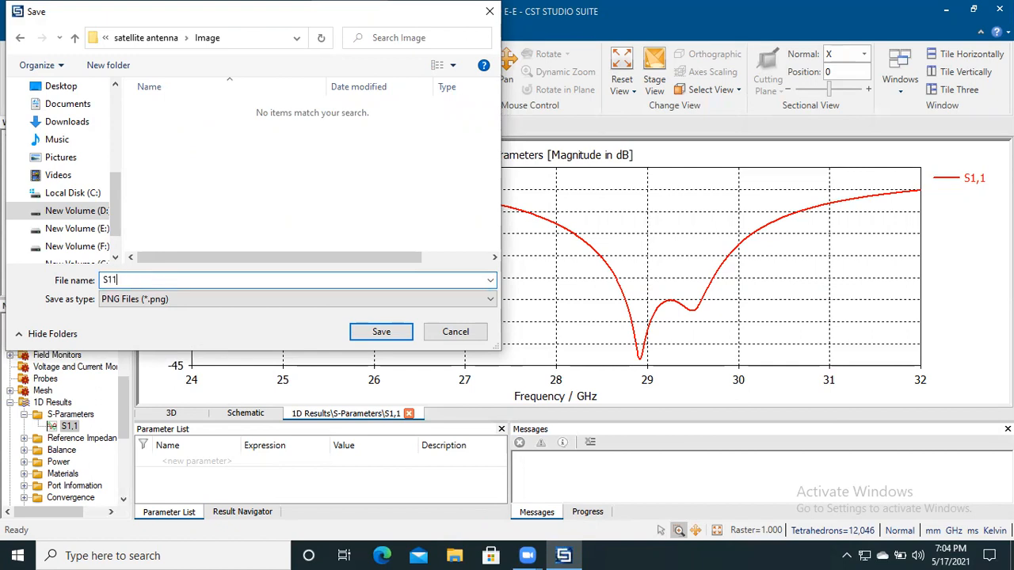
type("Reflection")
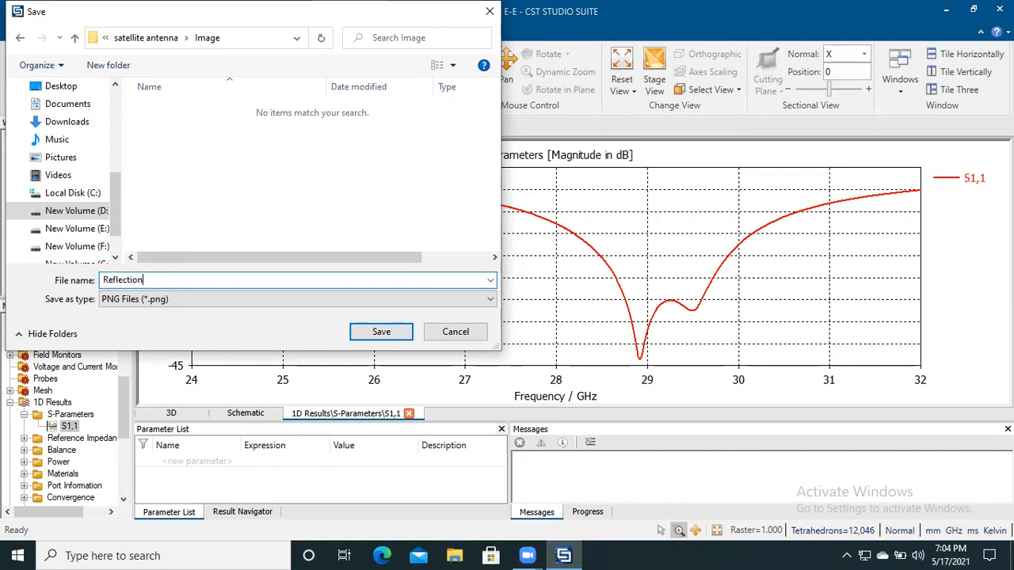
type("Coff")
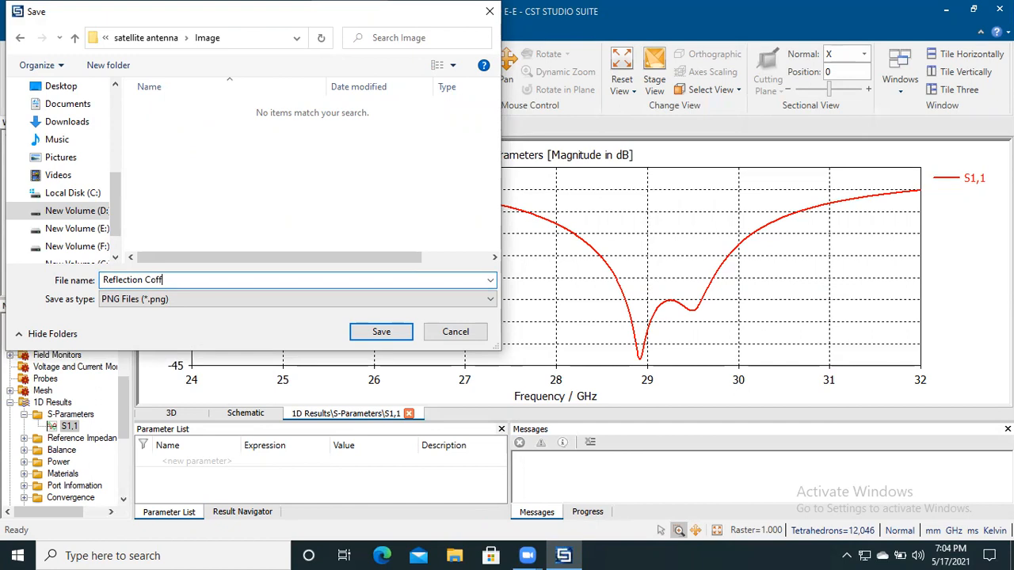
type("icient.png")
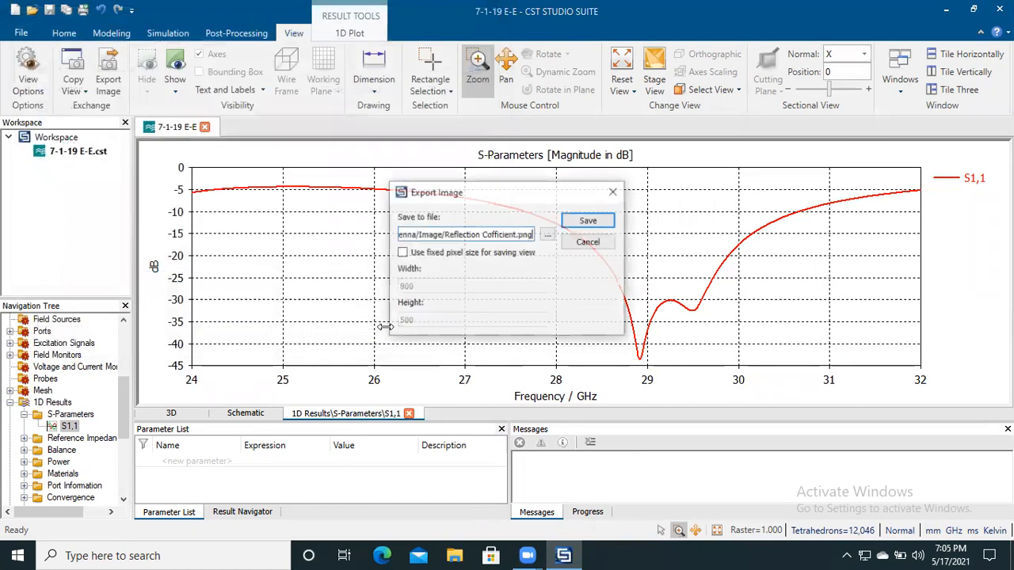
Step: Confirm exporting Reflection Cofficient.png
left_click(587, 220)
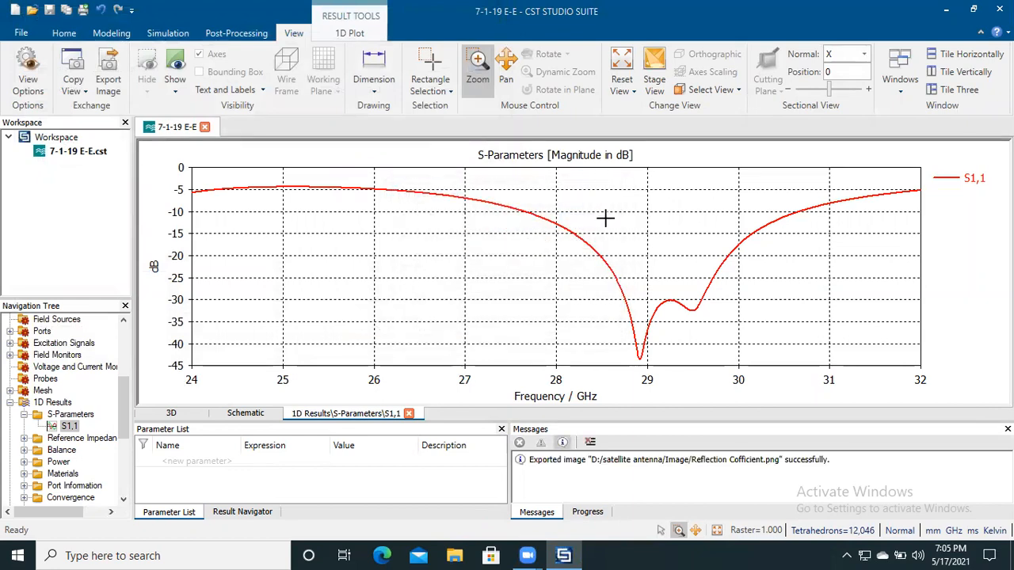
mouse_move(107, 400)
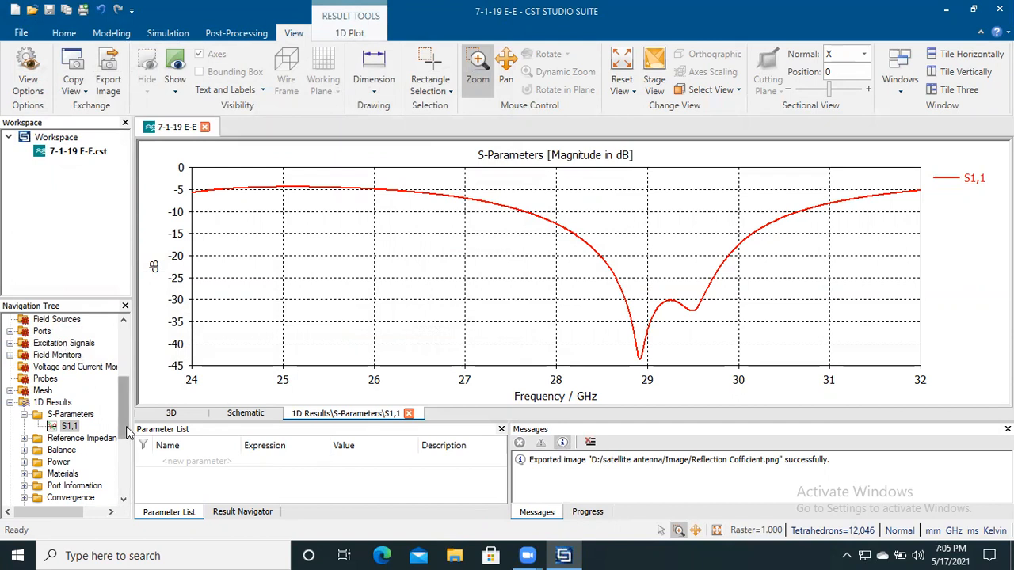
Step: Select Rad. Efficiency and switch its plot to linear magnitude
scroll("down", 3)
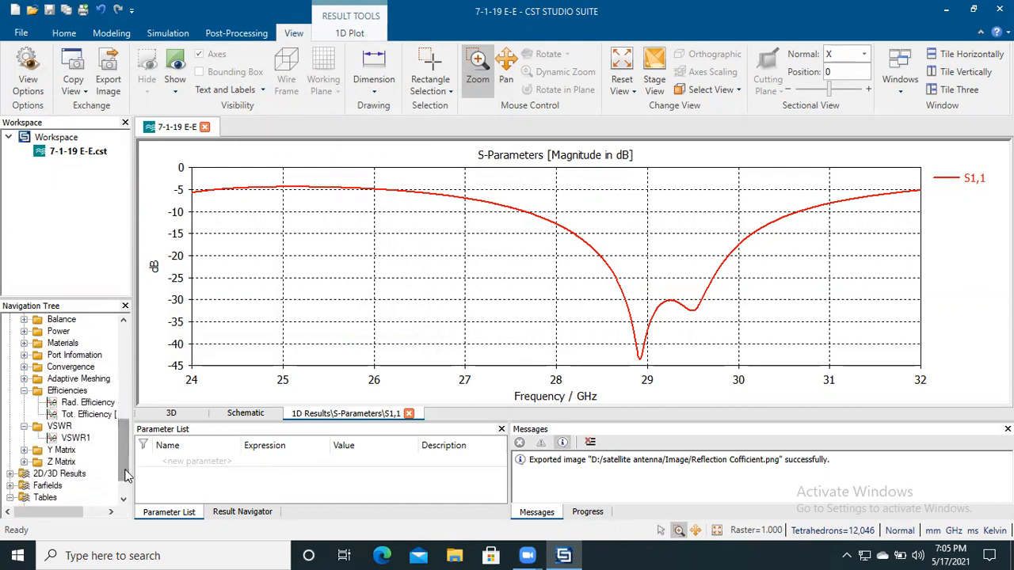
left_click(89, 403)
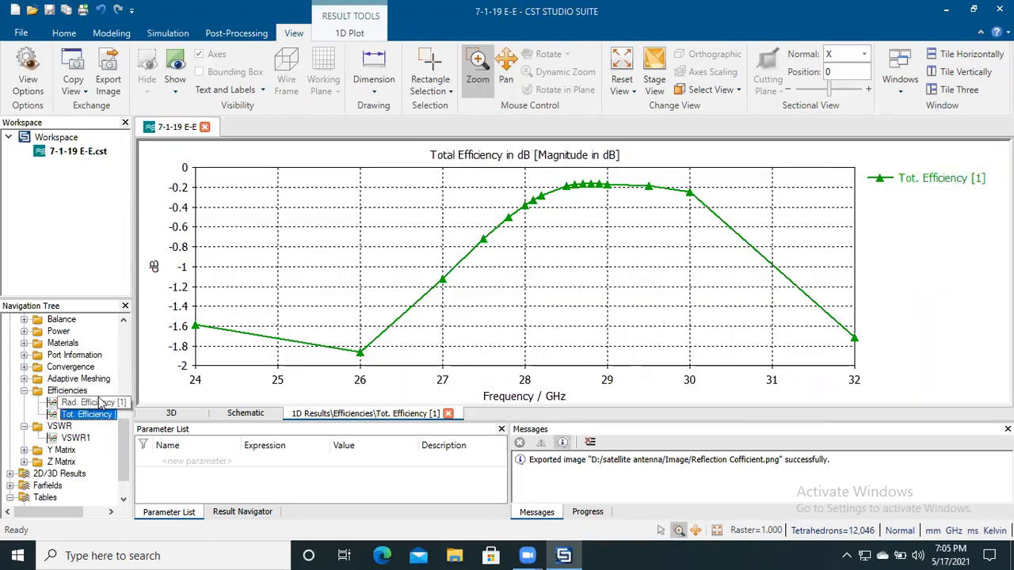
left_click(84, 402)
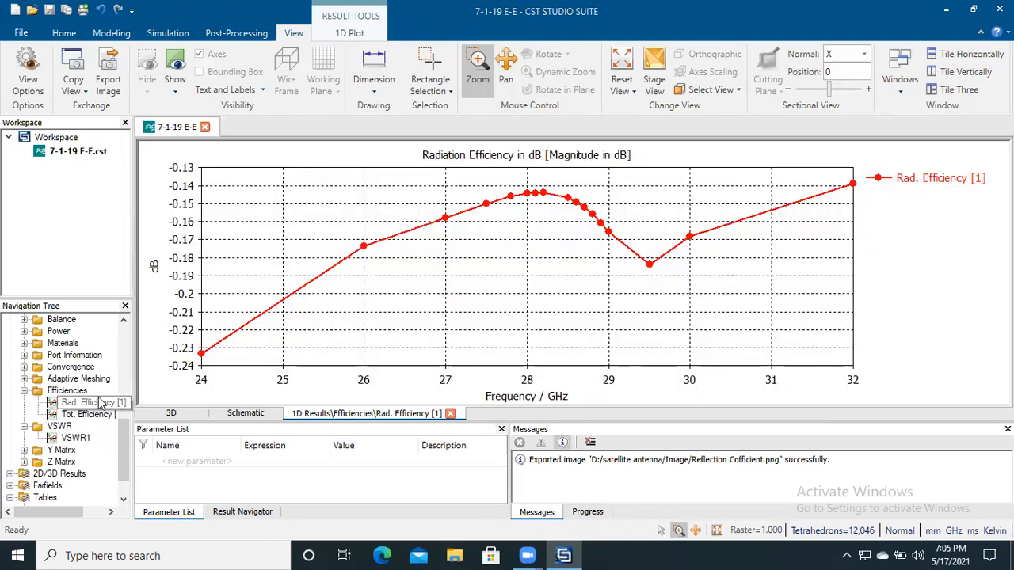
left_click(87, 403)
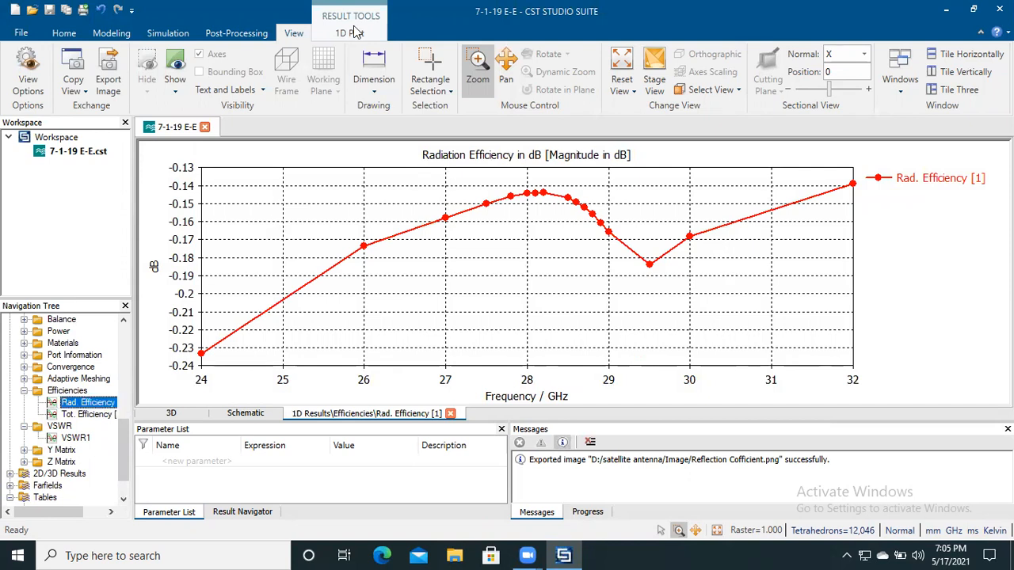
left_click(350, 32)
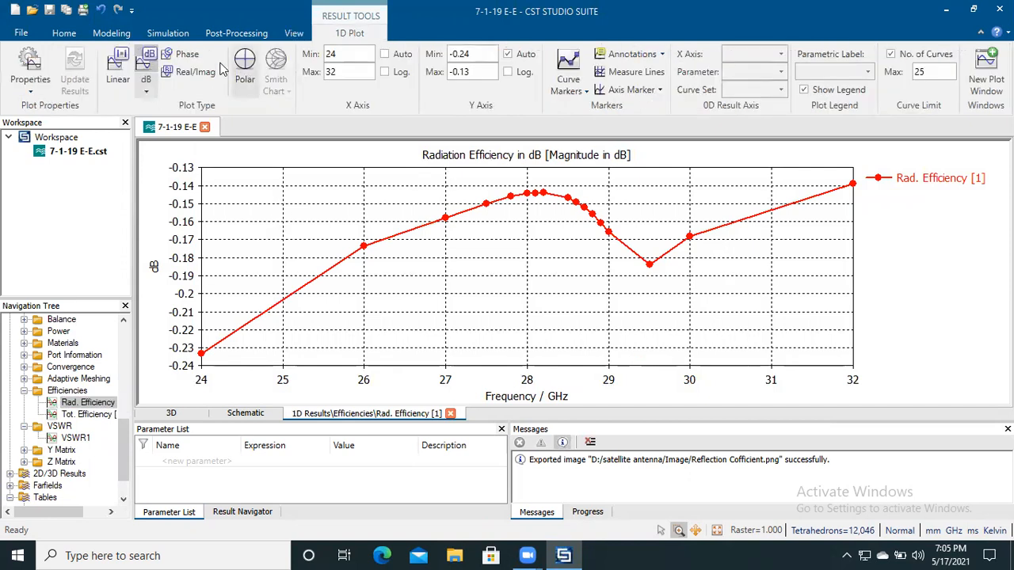
left_click(117, 64)
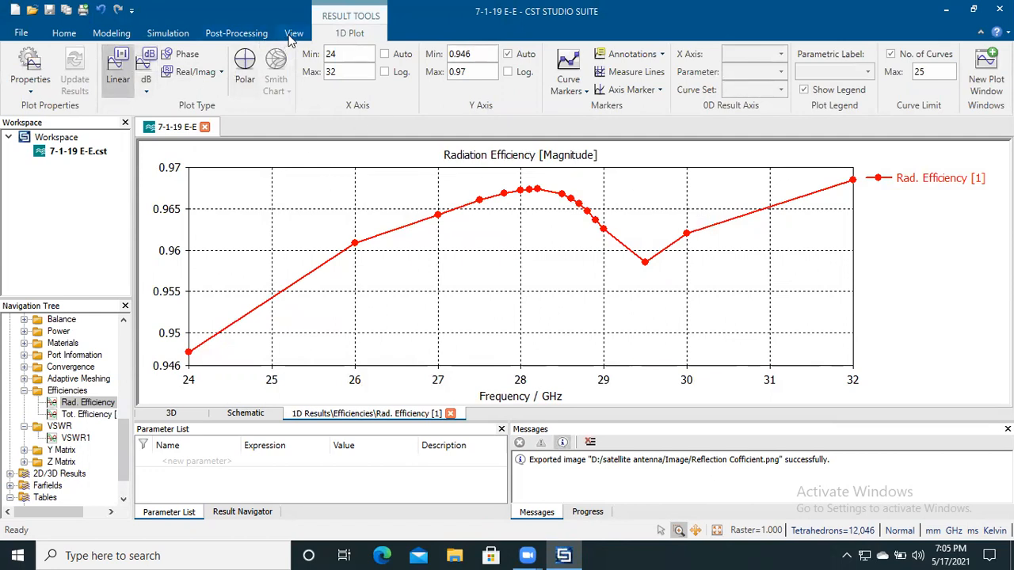
Step: Export the linear radiation efficiency plot as RE.png
left_click(294, 32)
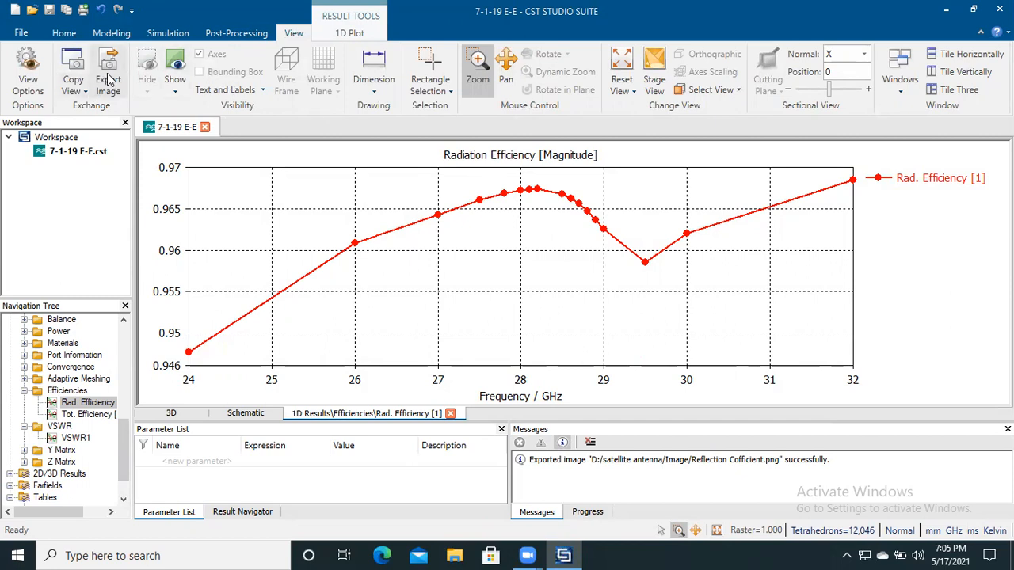
left_click(109, 75)
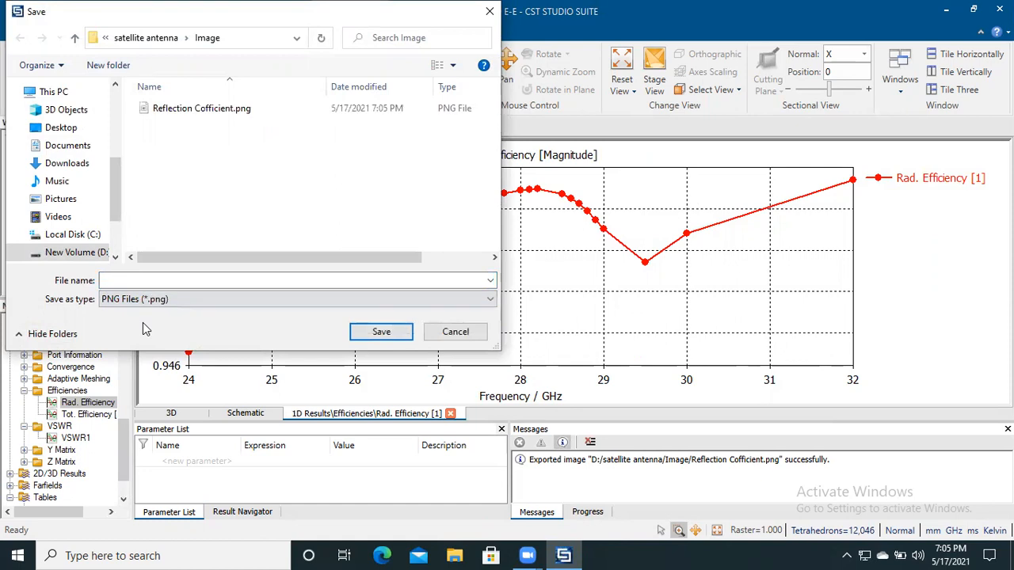
left_click(297, 280)
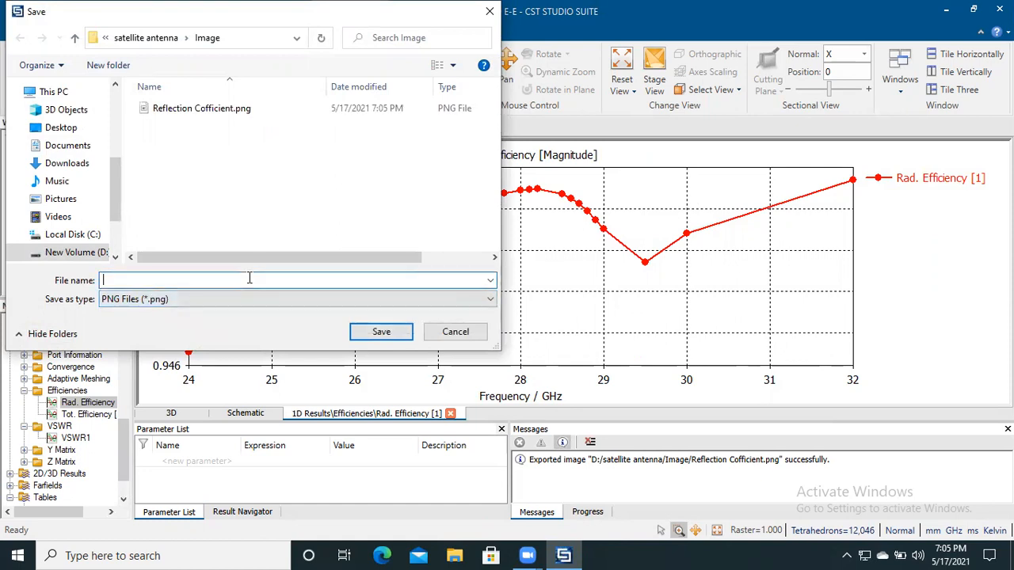
type("RE")
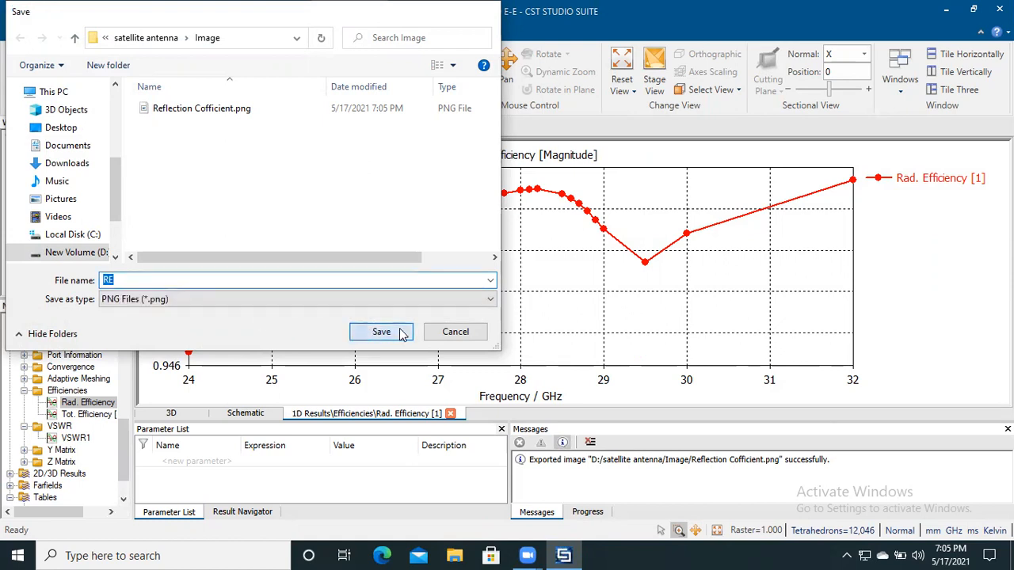
left_click(381, 331)
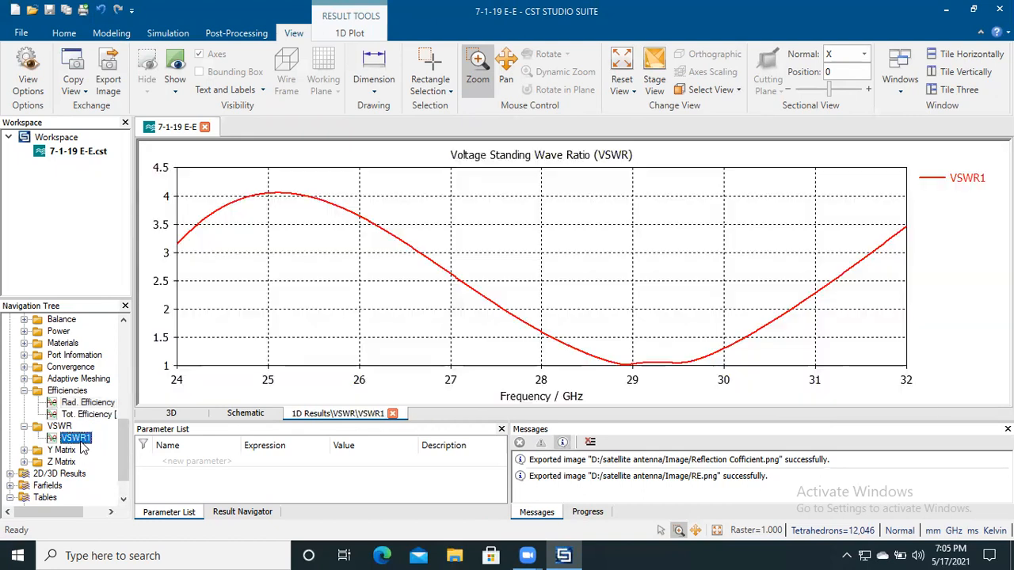
mouse_move(108, 75)
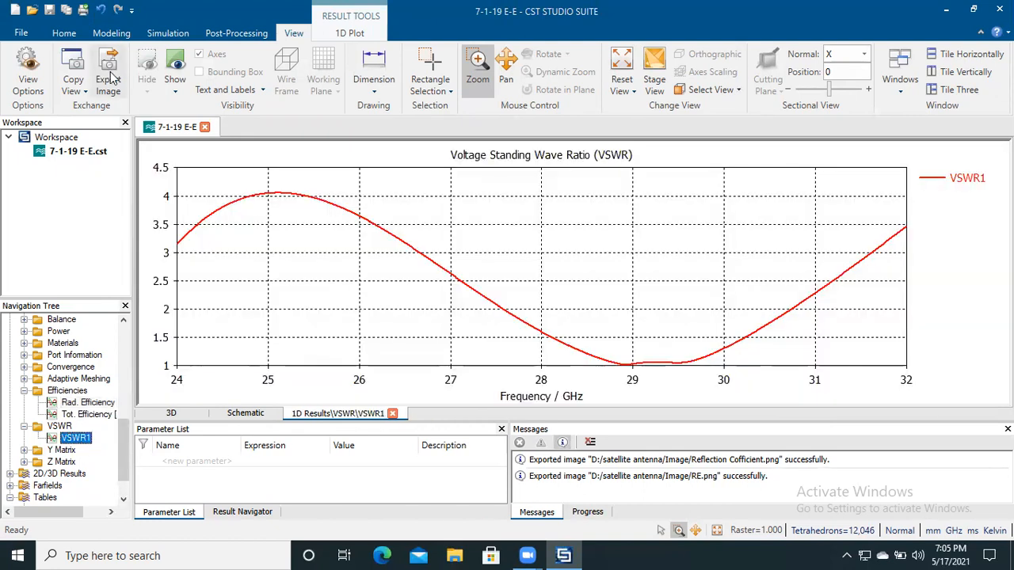
Step: Export the VSWR1 plot in PNG format as VSWR.png
left_click(108, 72)
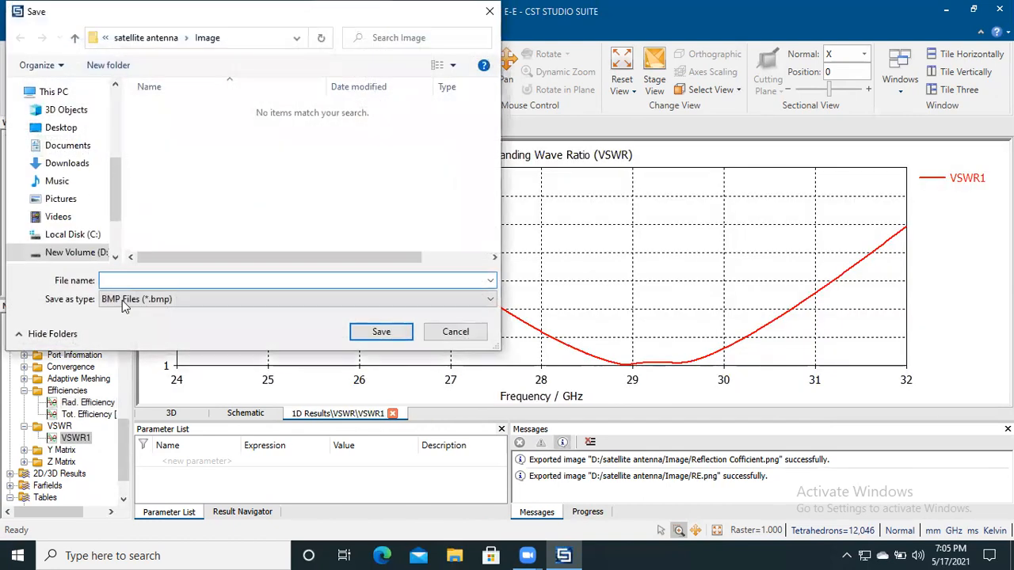
left_click(297, 298)
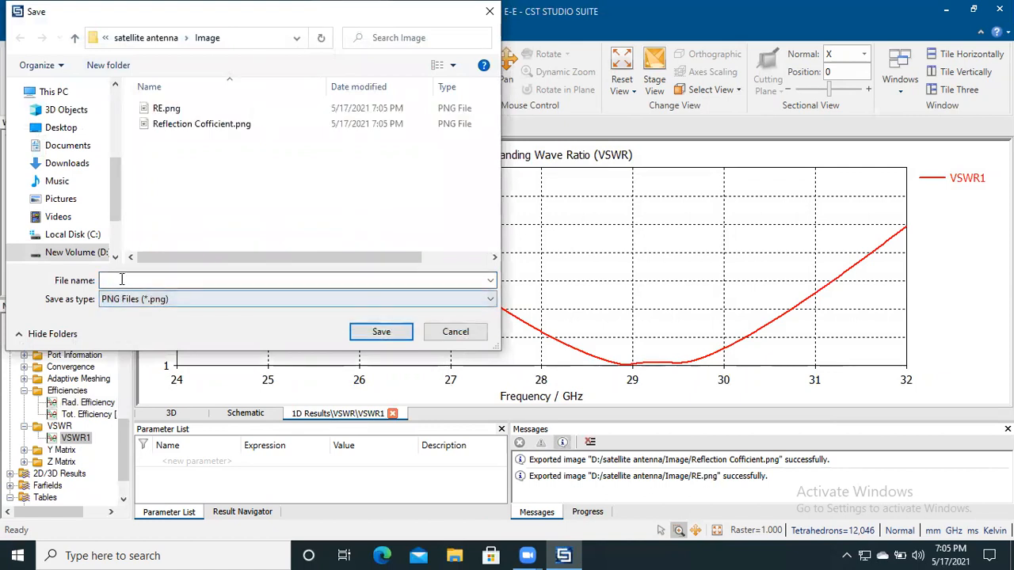
type("VSWR")
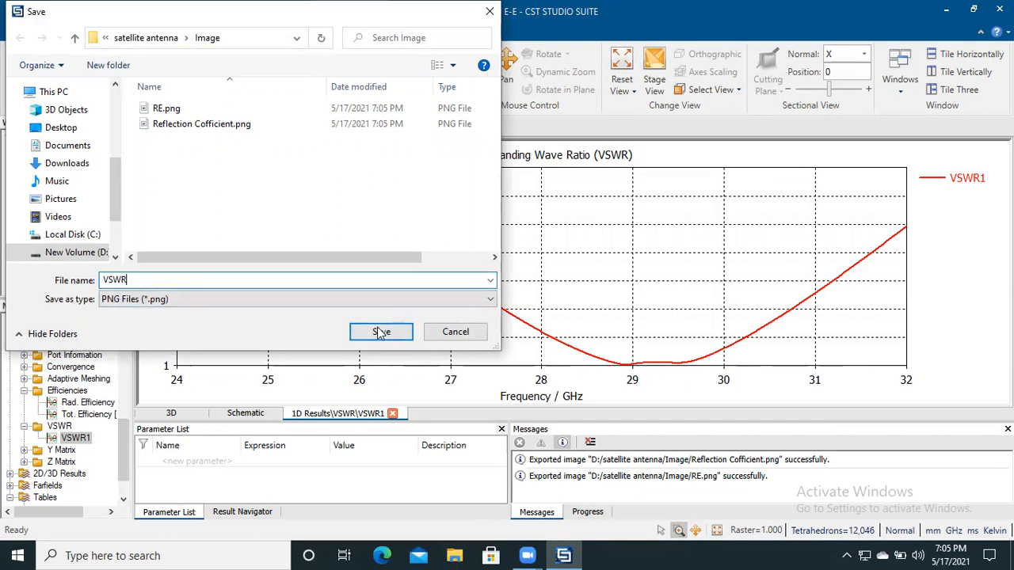
left_click(381, 332)
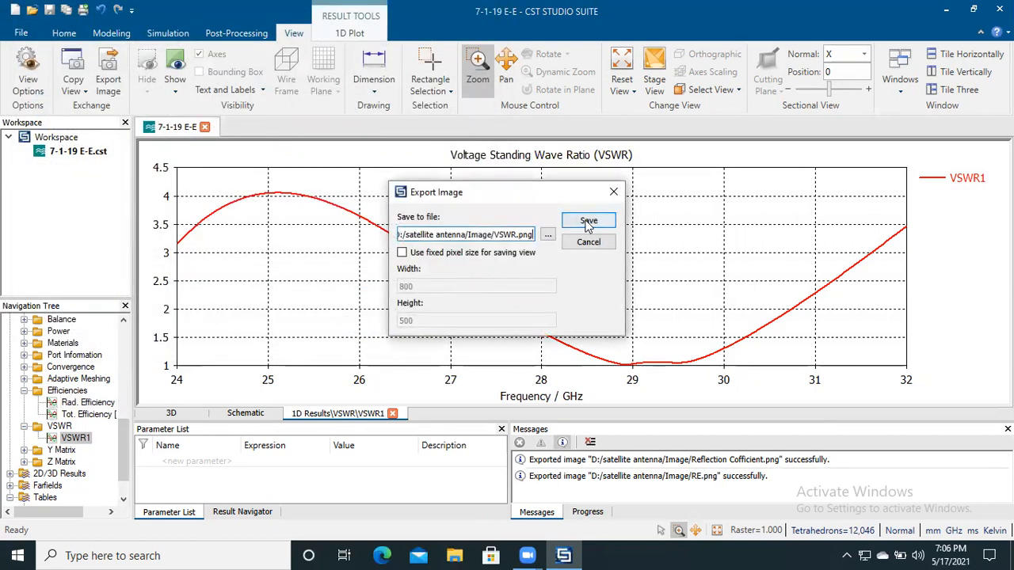
left_click(588, 220)
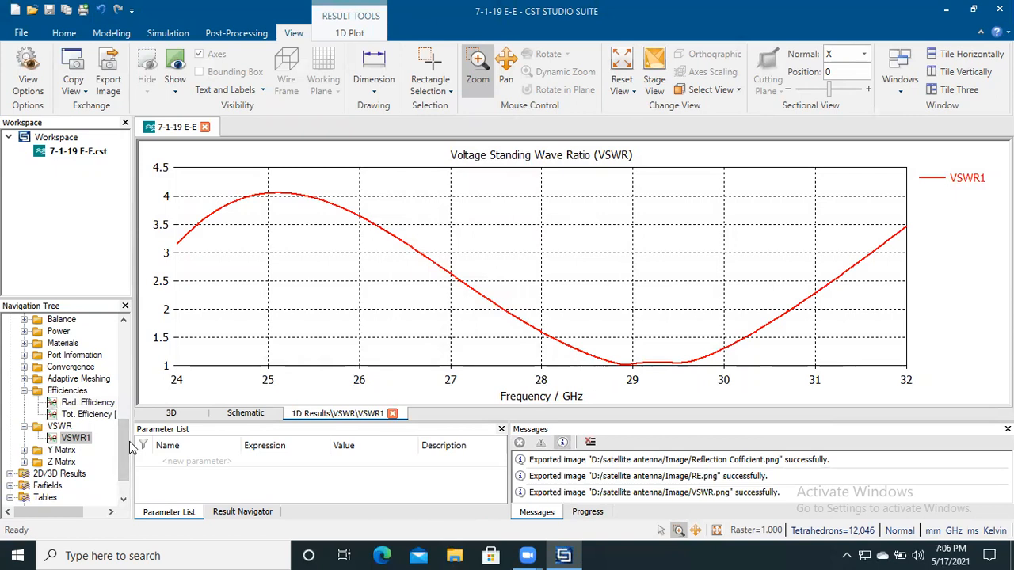
Step: Show the Axial Ratio result and export it in PNG format as AR.png
scroll("down", 3)
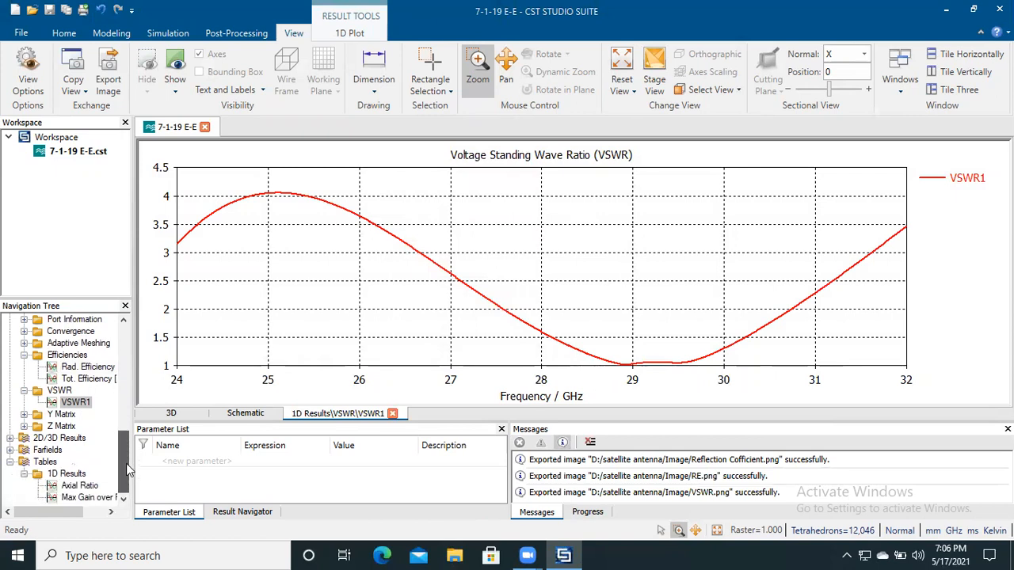
left_click(79, 484)
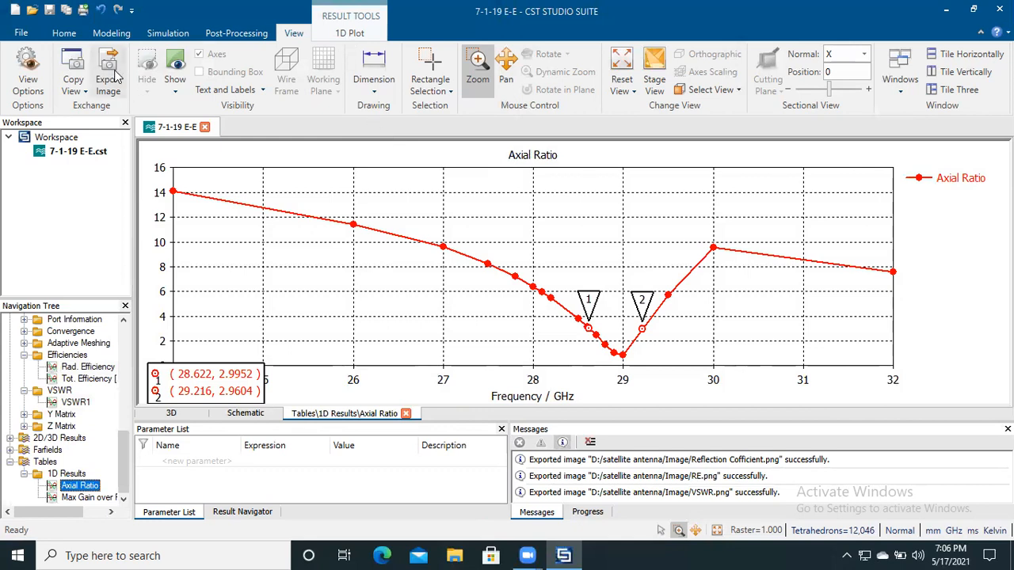
left_click(109, 70)
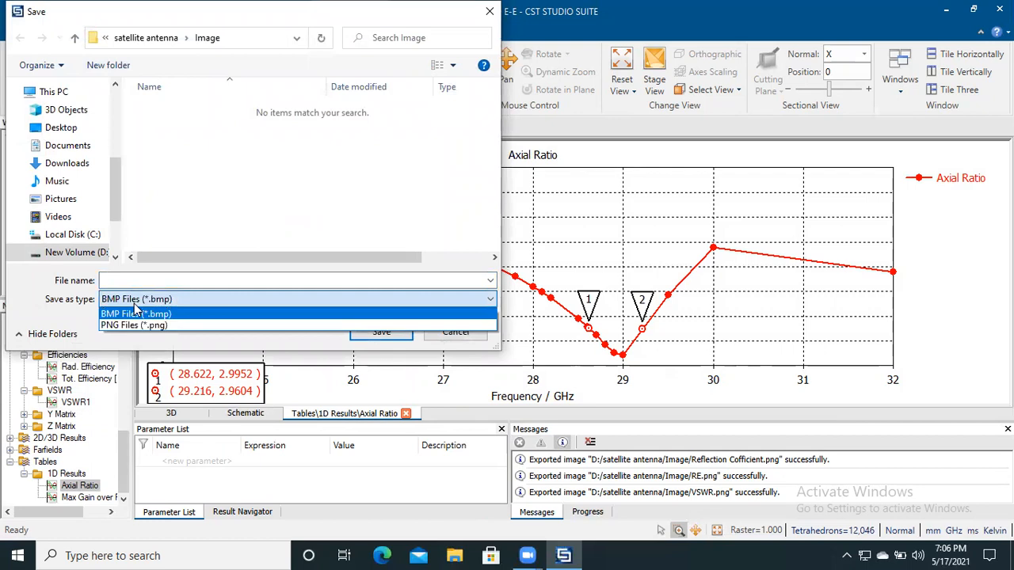
mouse_move(135, 325)
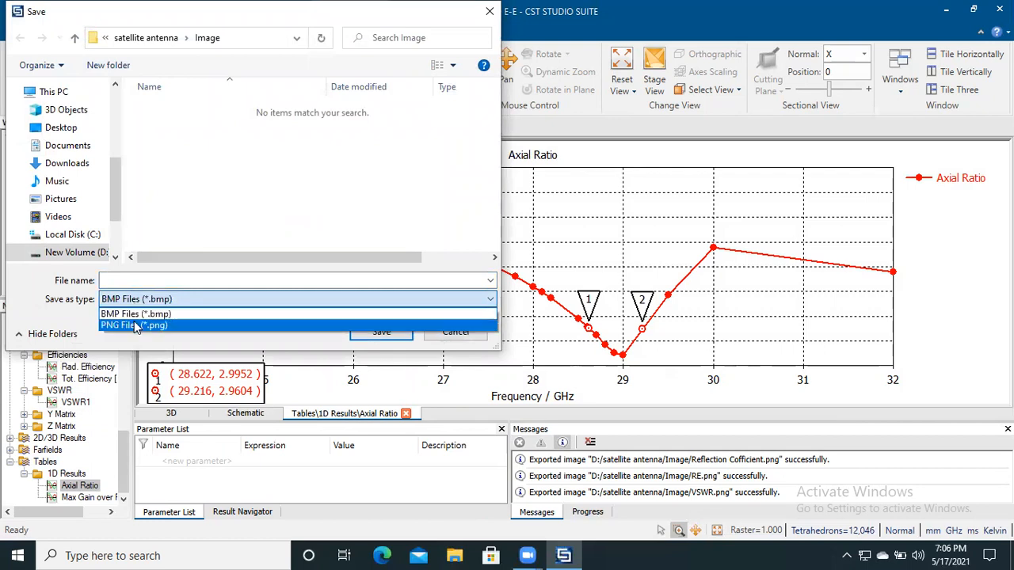
left_click(134, 325)
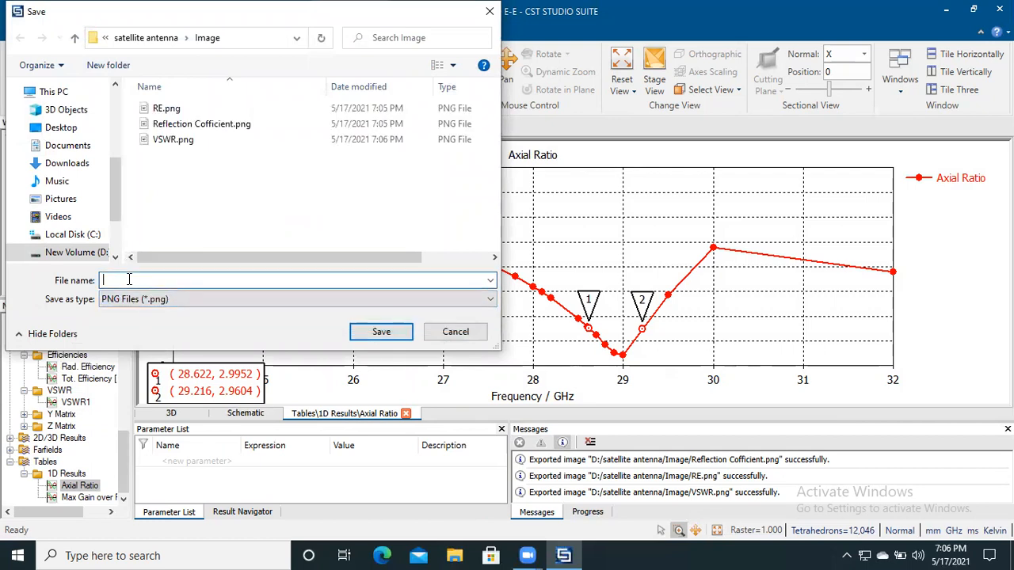
type("AR")
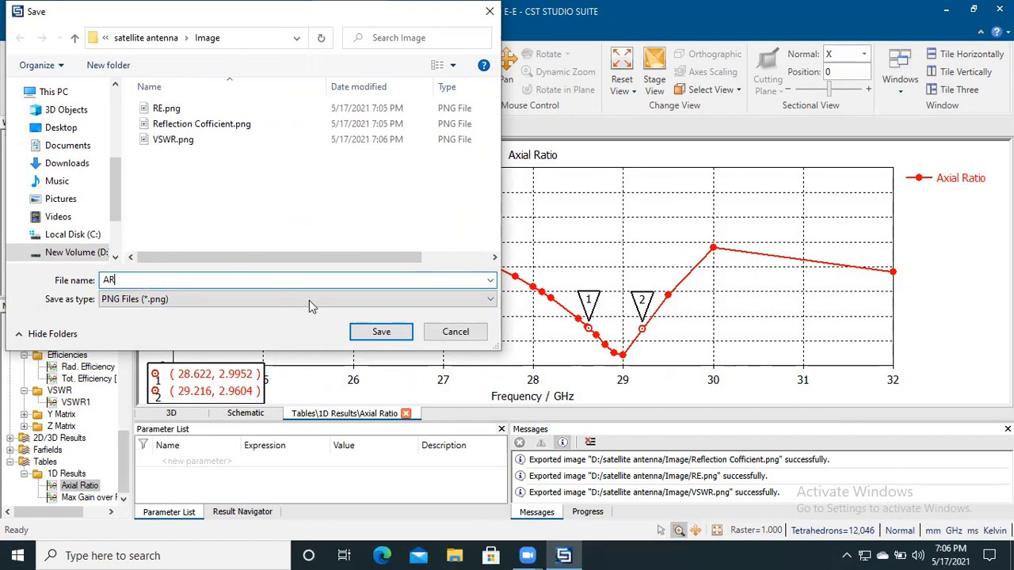
left_click(381, 331)
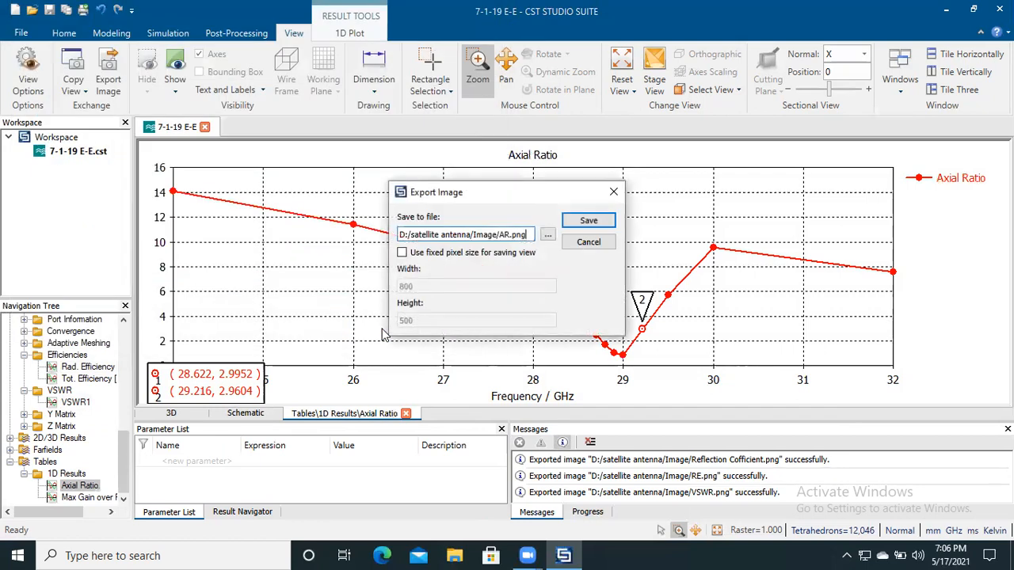
left_click(588, 220)
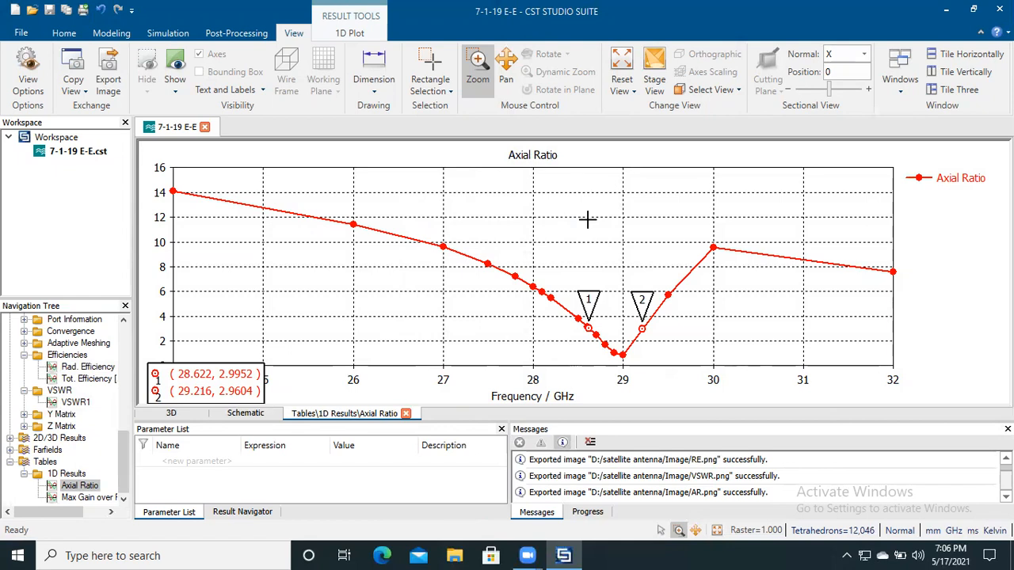
mouse_move(317, 133)
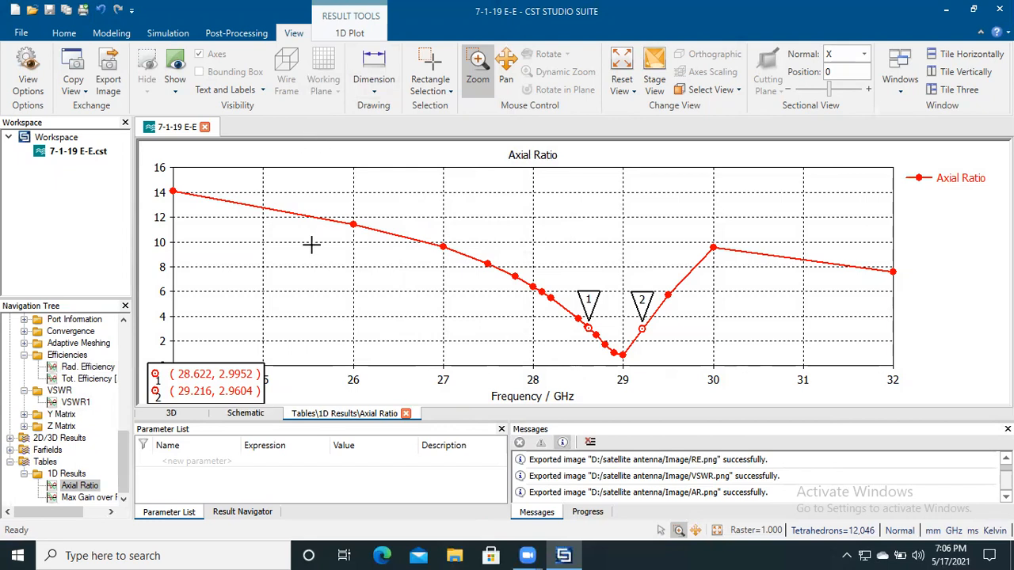
mouse_move(664, 303)
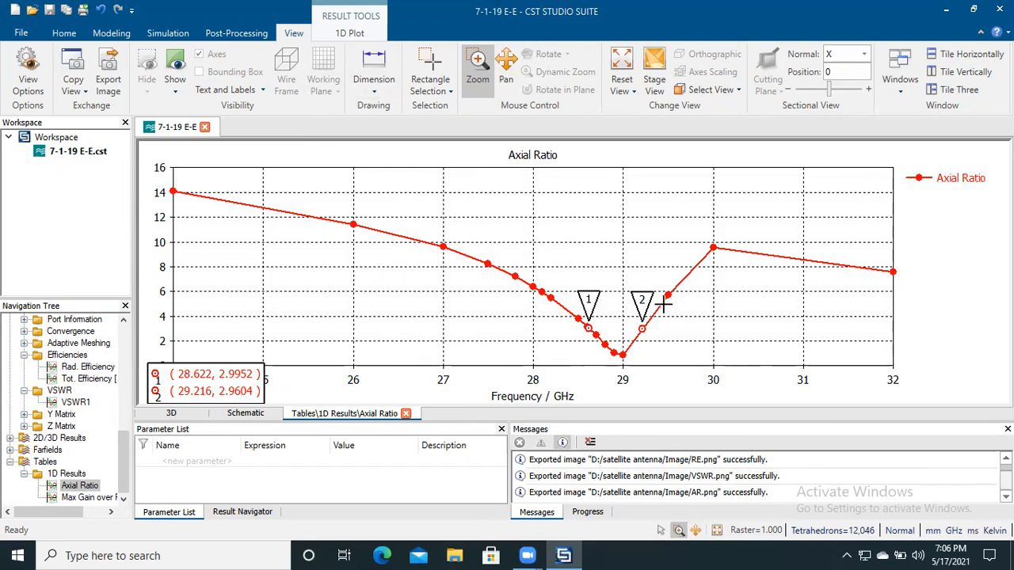
mouse_move(704, 274)
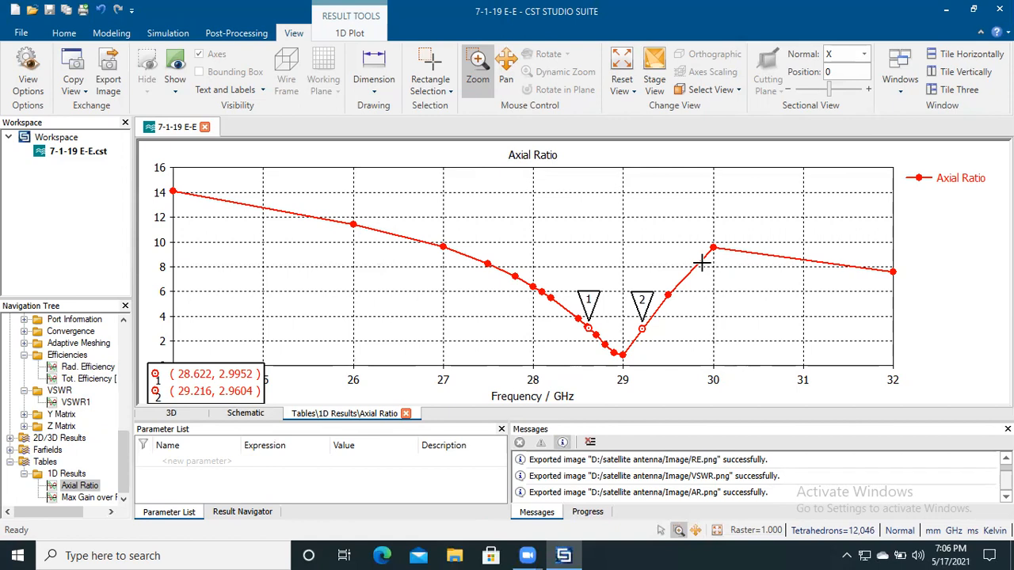
mouse_move(385, 94)
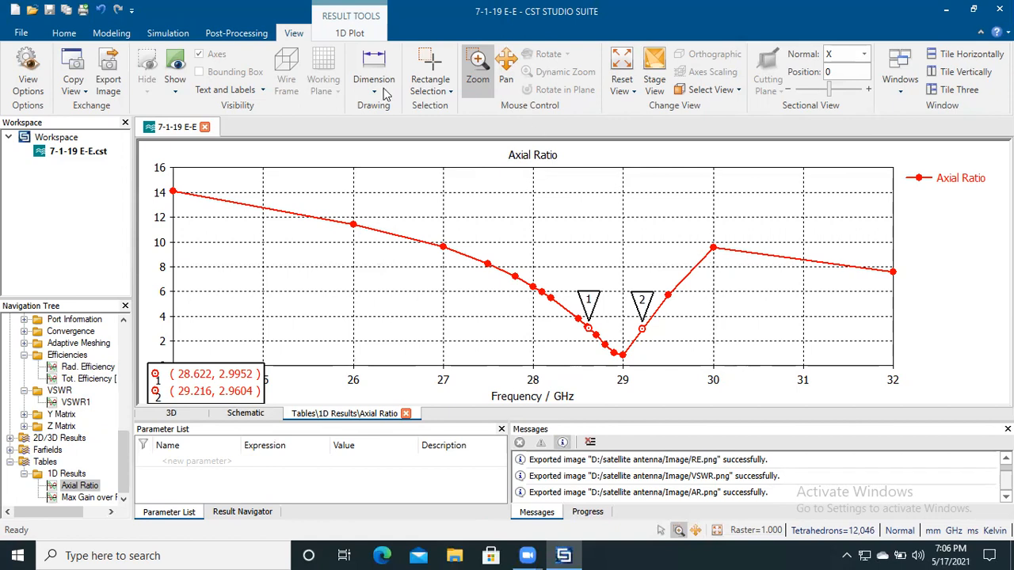
left_click(350, 32)
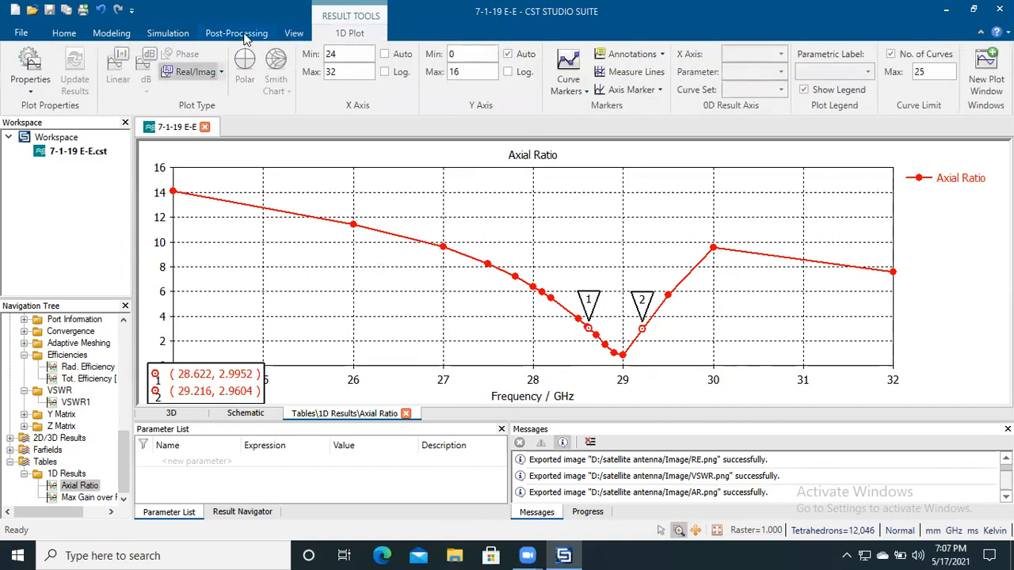
Step: Start the Plot Data (ASCII) export from Post-Processing Import/Export
left_click(236, 32)
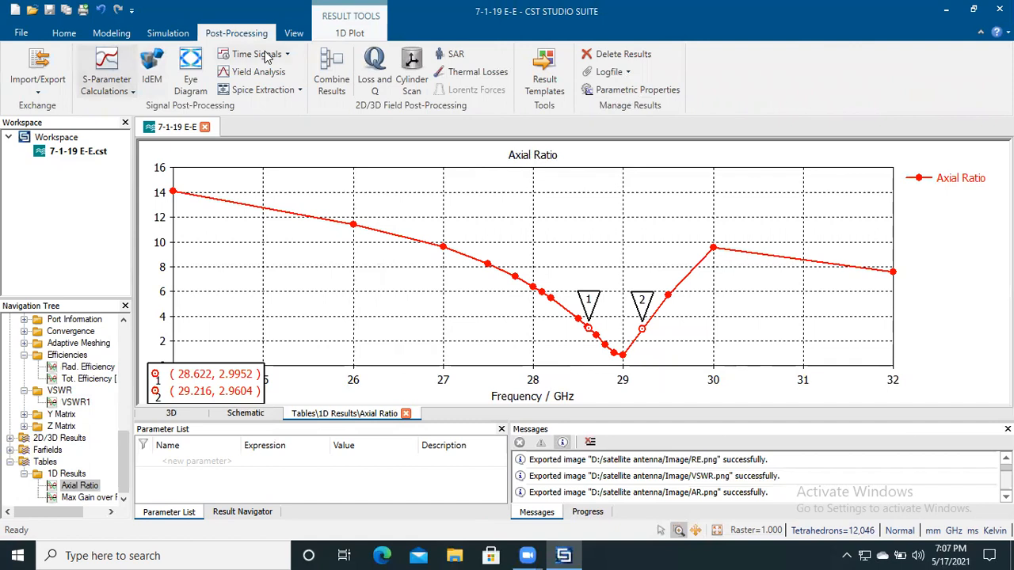
left_click(37, 72)
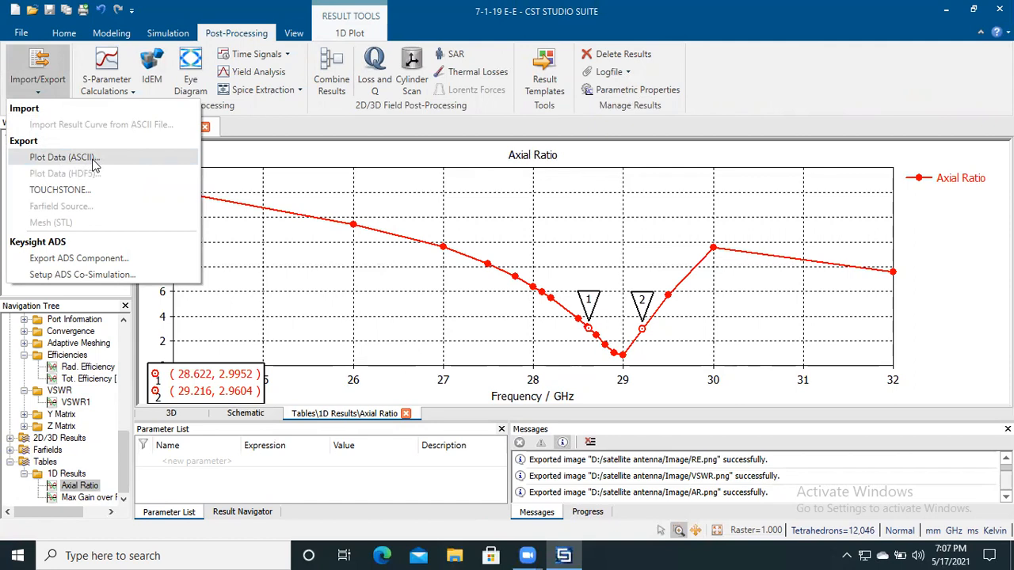
mouse_move(62, 158)
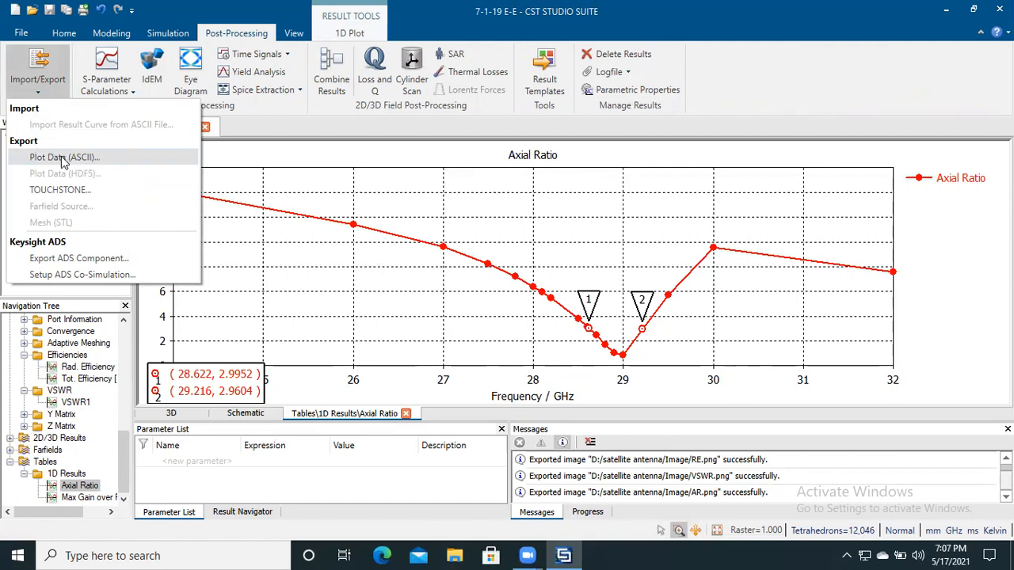
left_click(64, 157)
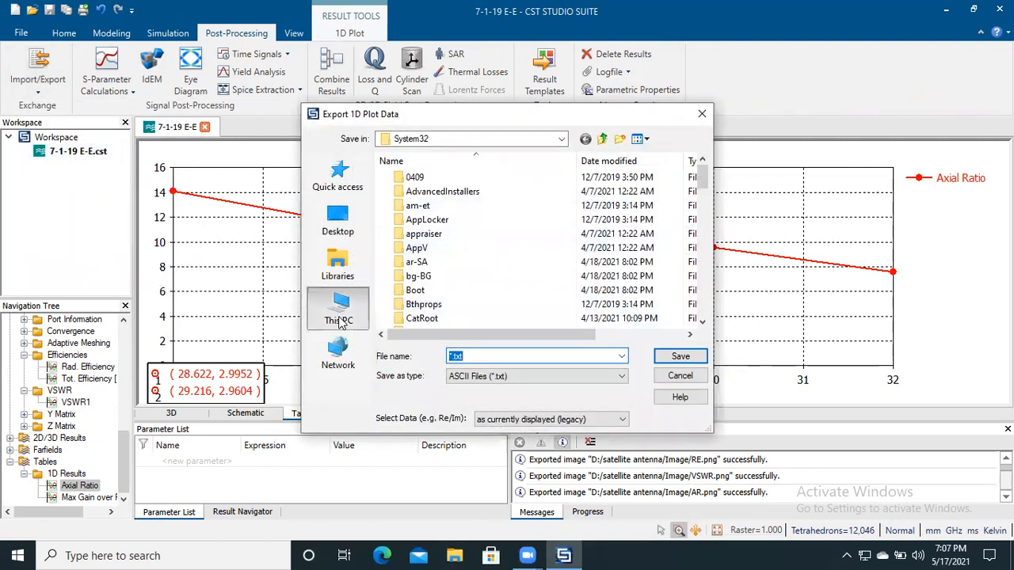
Step: Browse to D:\satellite antenna\Image and save the axial ratio data as AR.txt
left_click(338, 309)
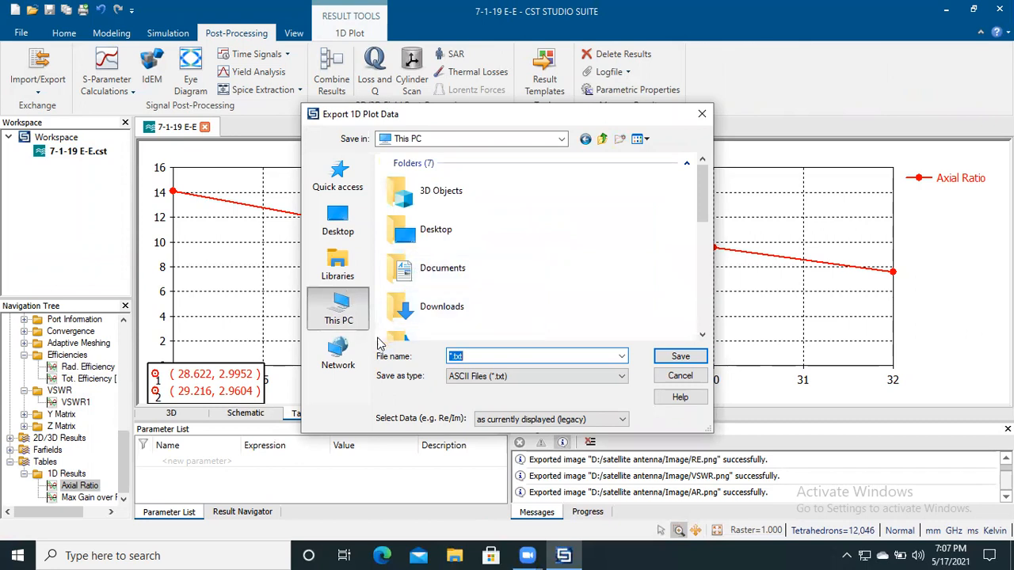
mouse_move(480, 199)
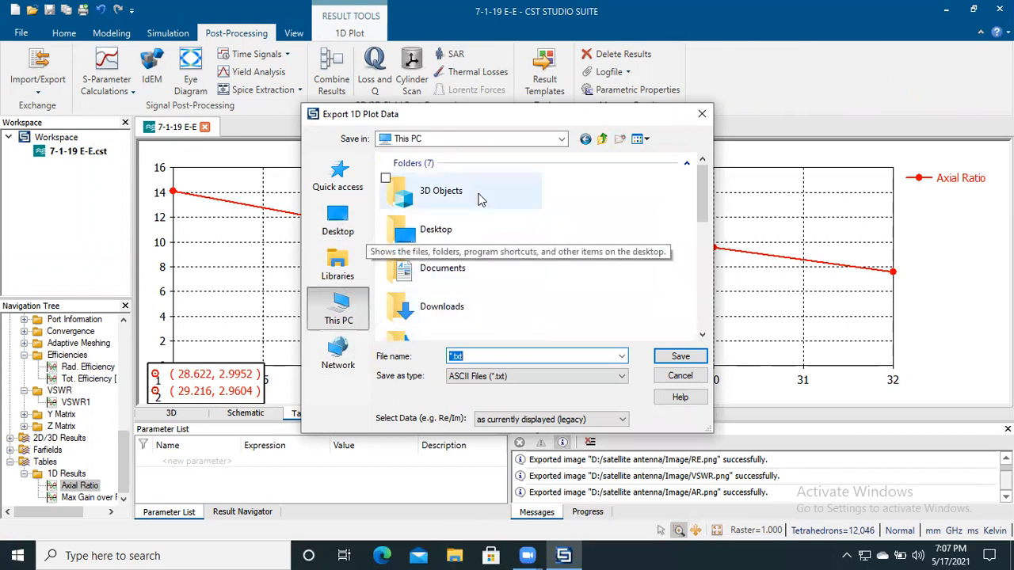
mouse_move(707, 202)
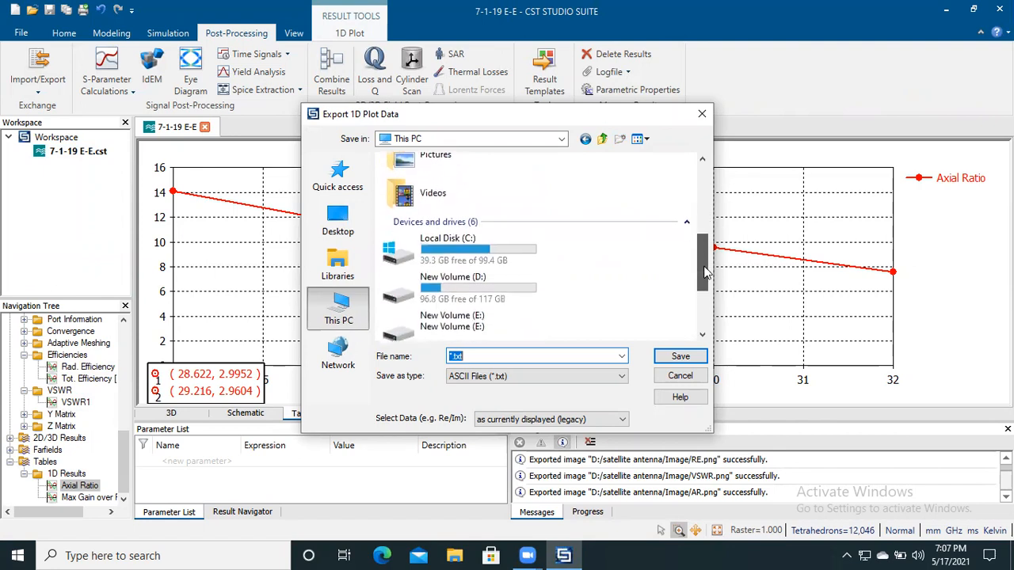
double_click(452, 276)
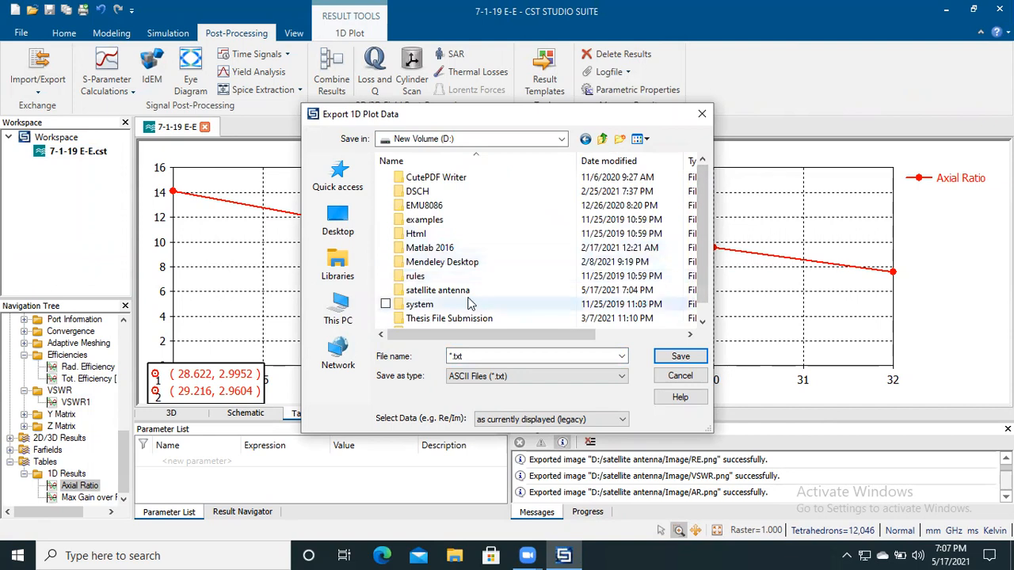
double_click(437, 290)
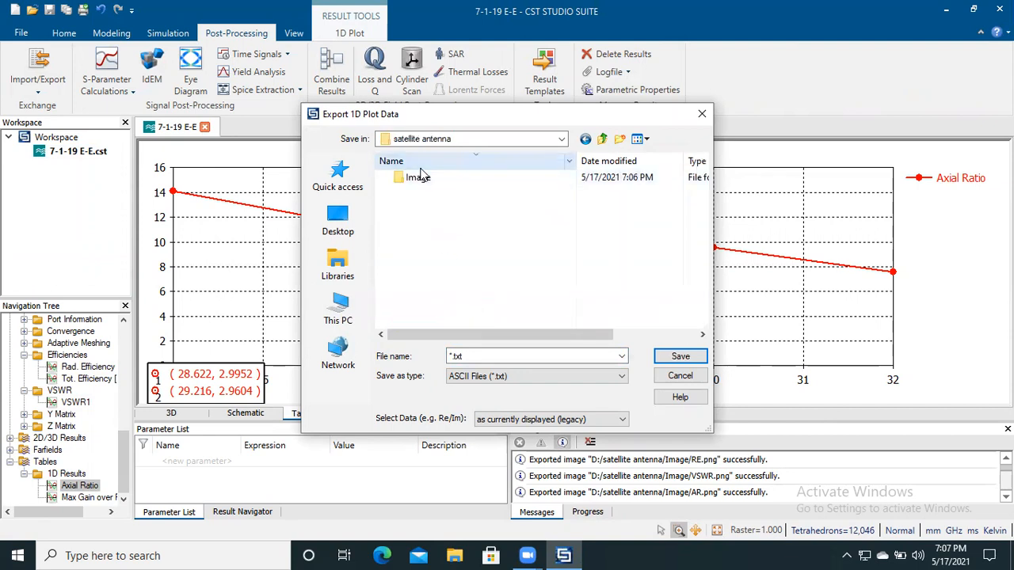
double_click(417, 177)
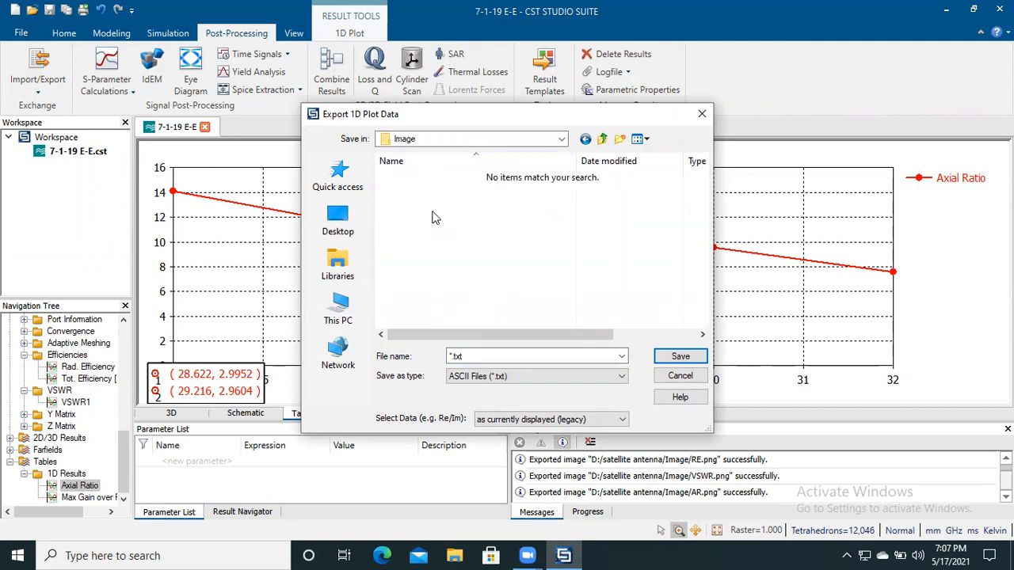
left_click(535, 356)
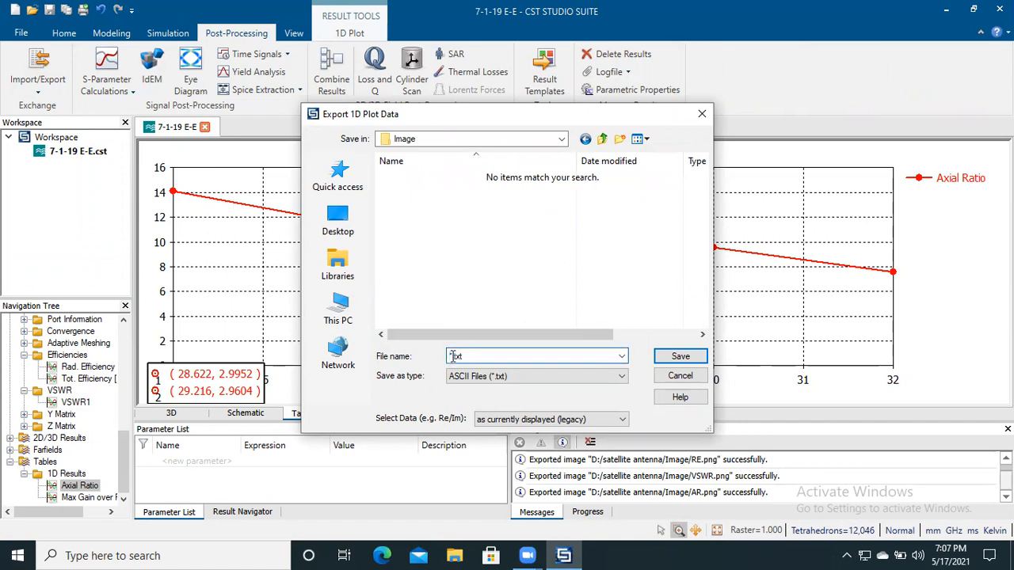
type("AR")
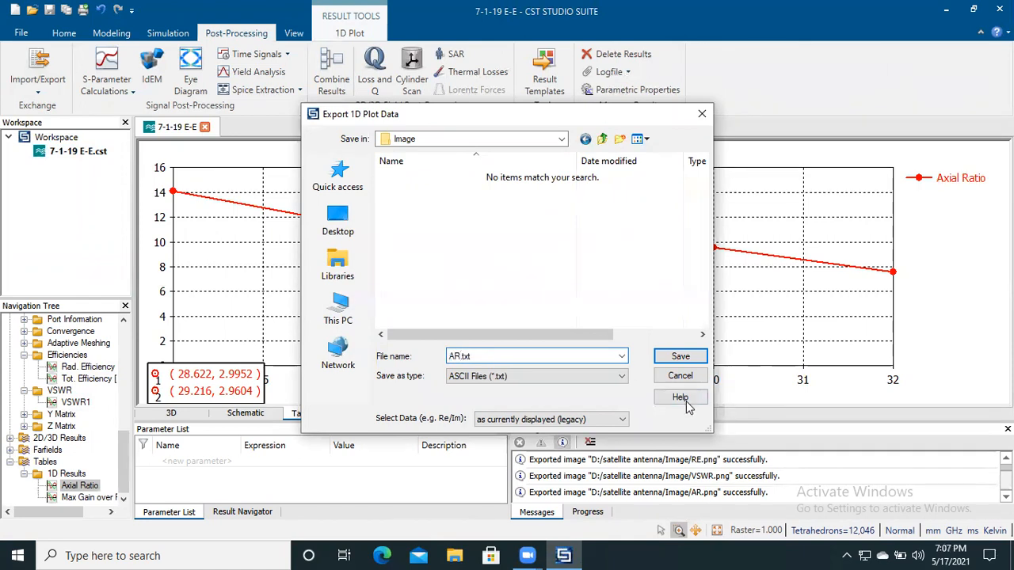
left_click(679, 355)
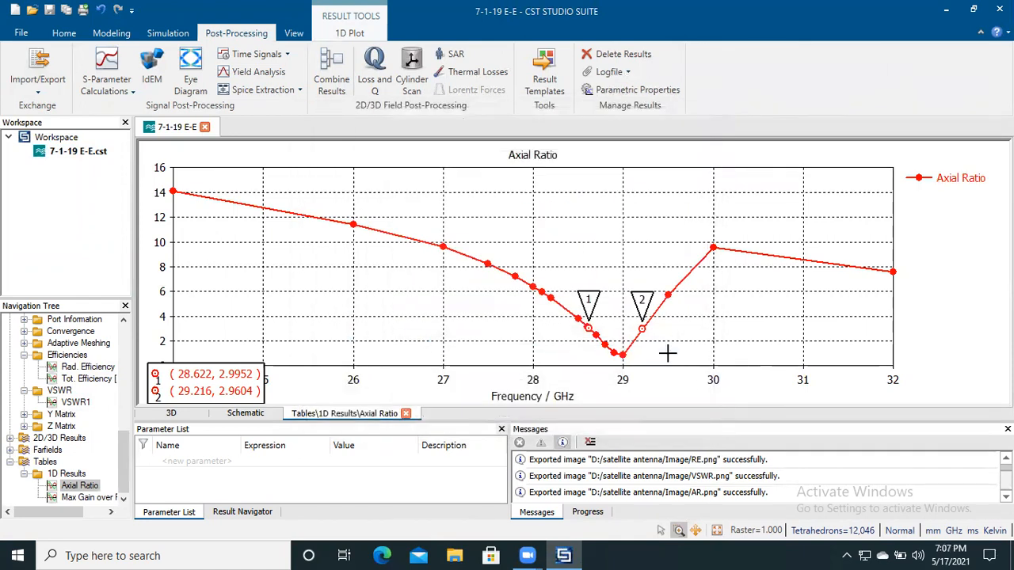
mouse_move(79, 496)
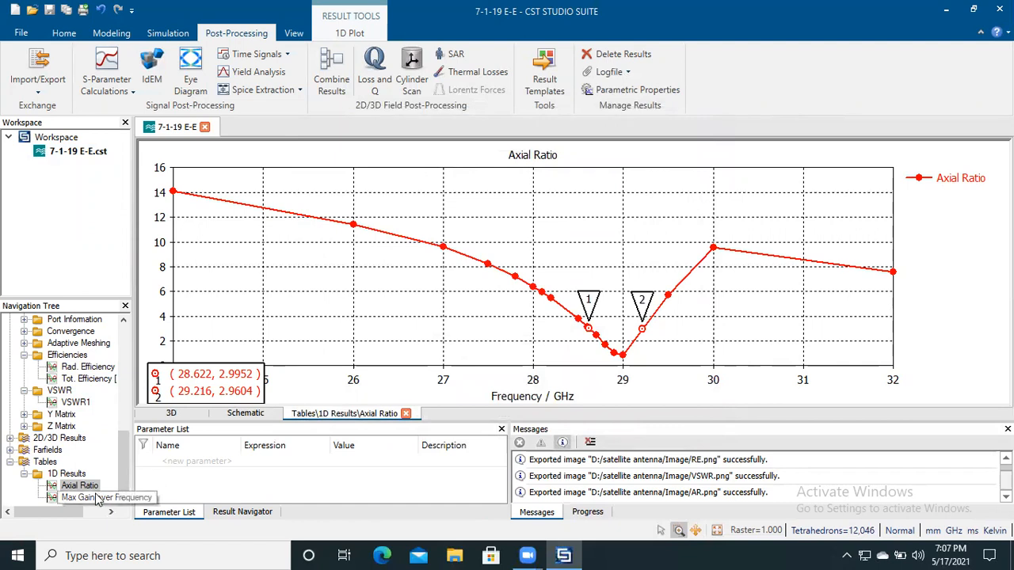
Step: Export the Max Gain over Frequency curve as ASCII plot data named Gain.txt
left_click(87, 497)
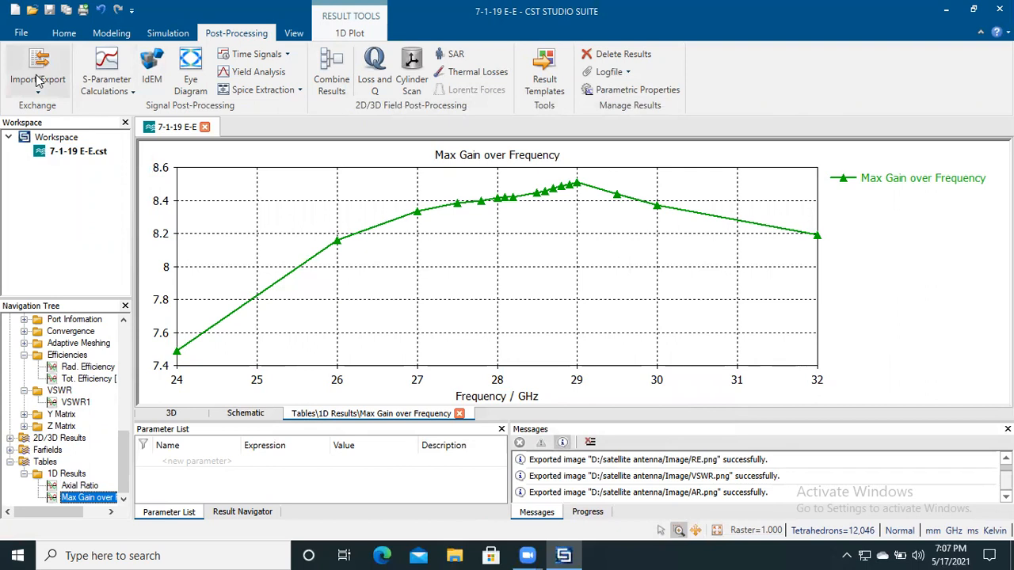
left_click(38, 79)
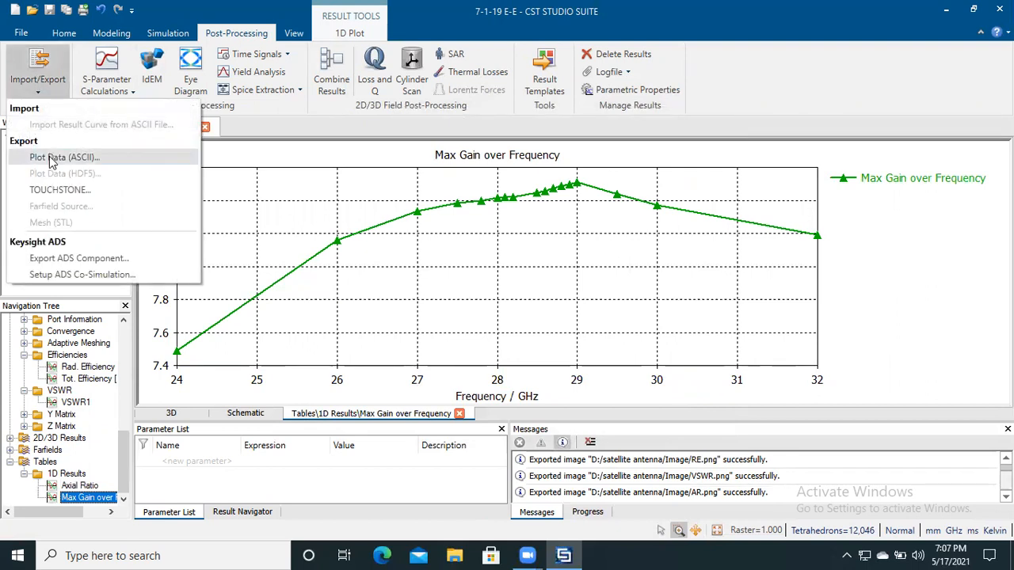
left_click(63, 157)
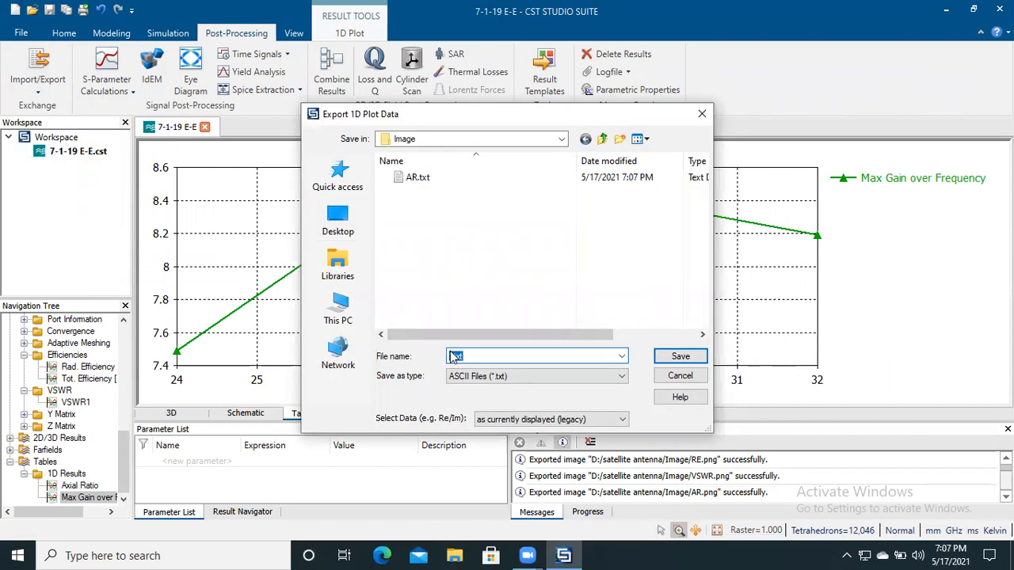
type(".txt")
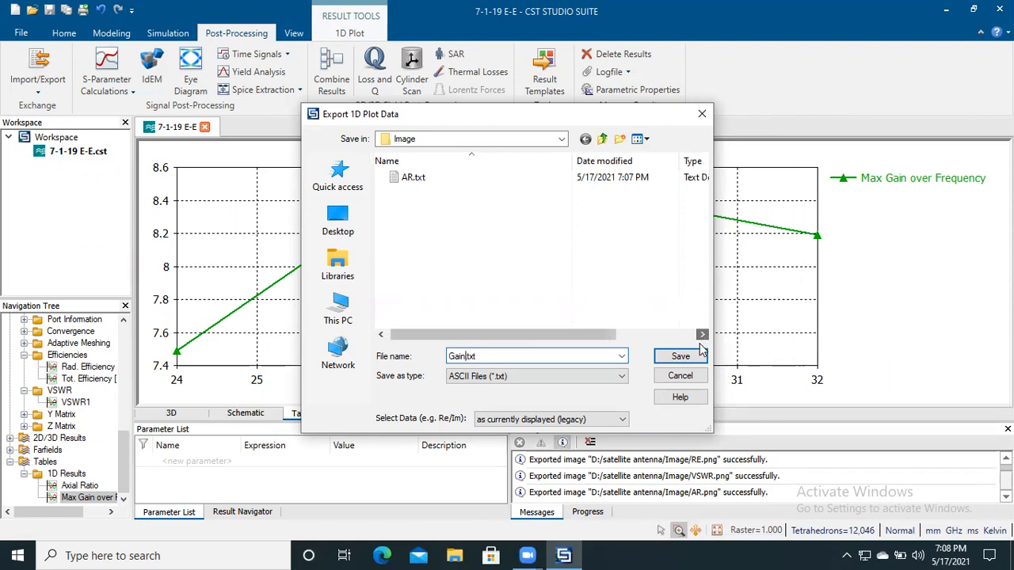
left_click(679, 356)
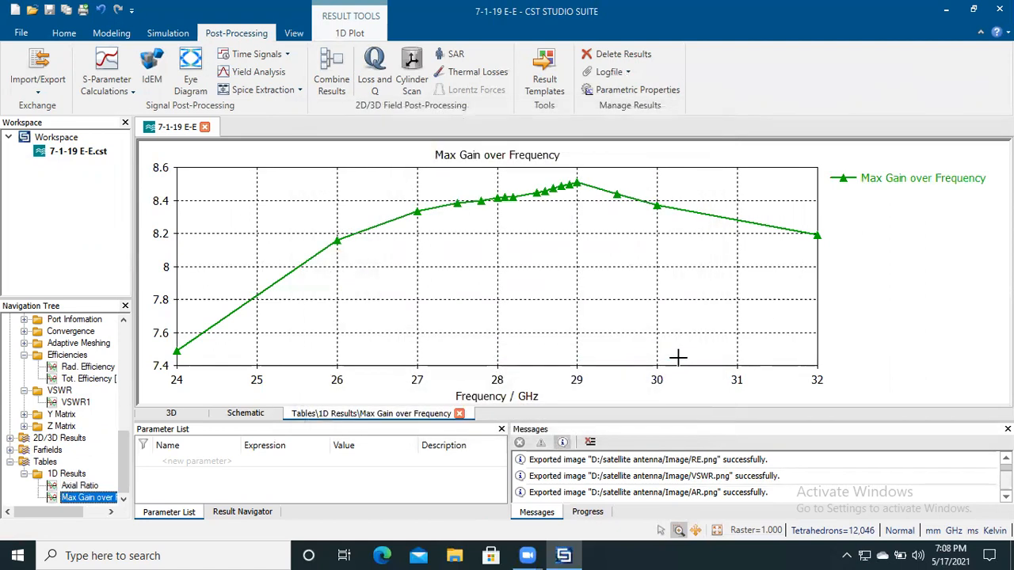
mouse_move(564, 306)
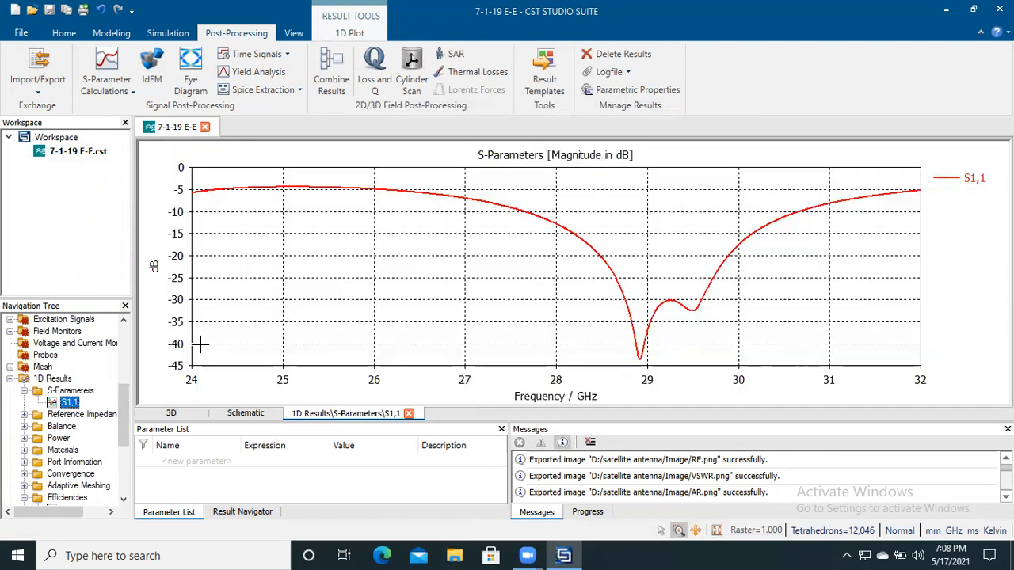
Step: Export the S1,1 reflection coefficient curve as ASCII plot data named RC.txt
left_click(37, 71)
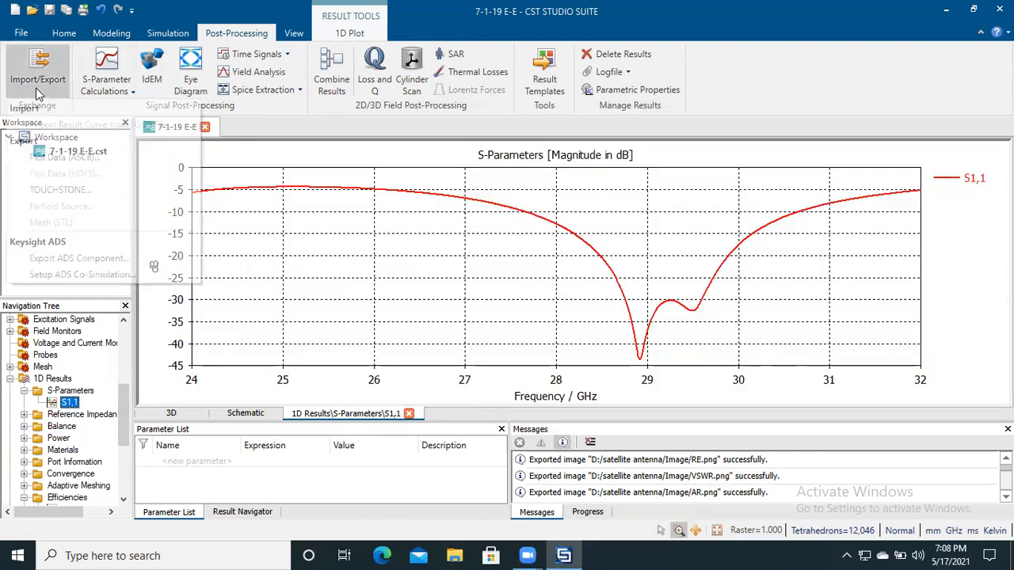
left_click(37, 71)
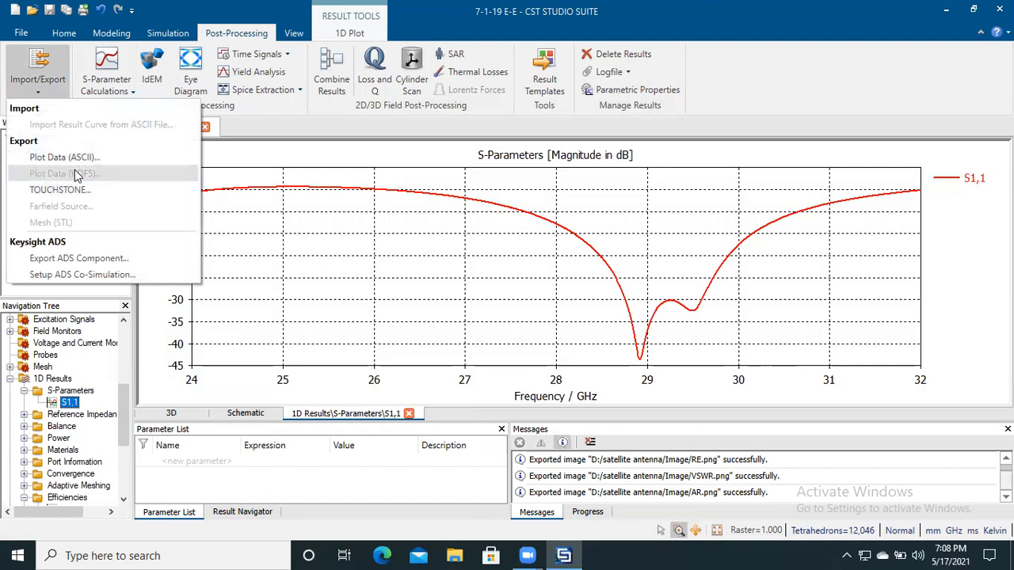
mouse_move(65, 157)
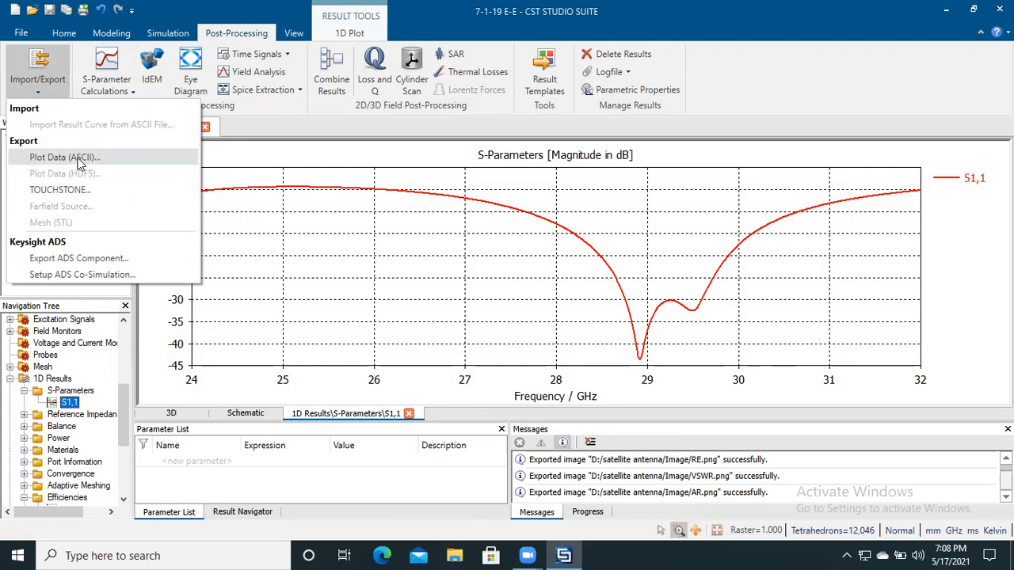
left_click(63, 157)
type("RC.txt")
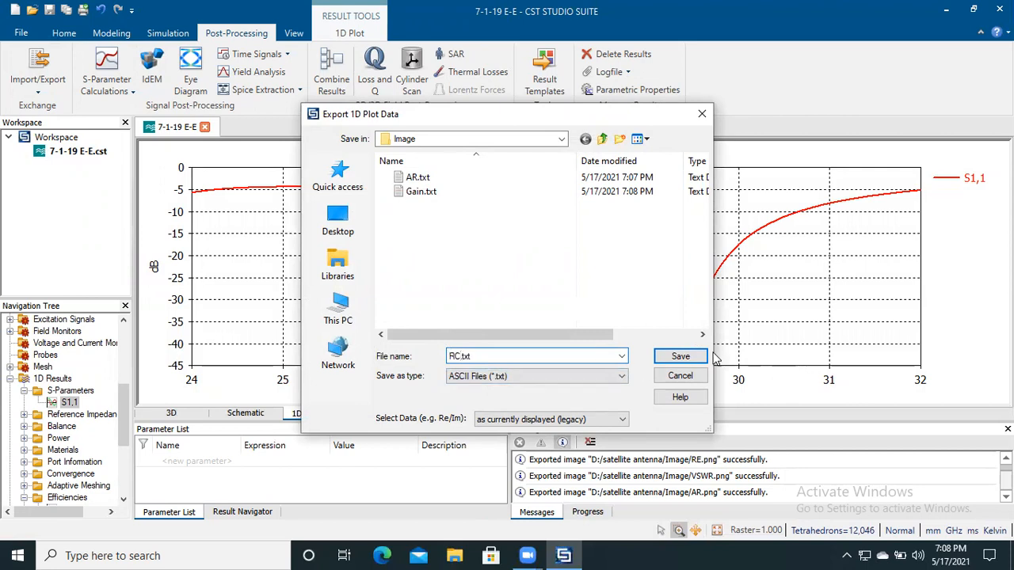
left_click(679, 356)
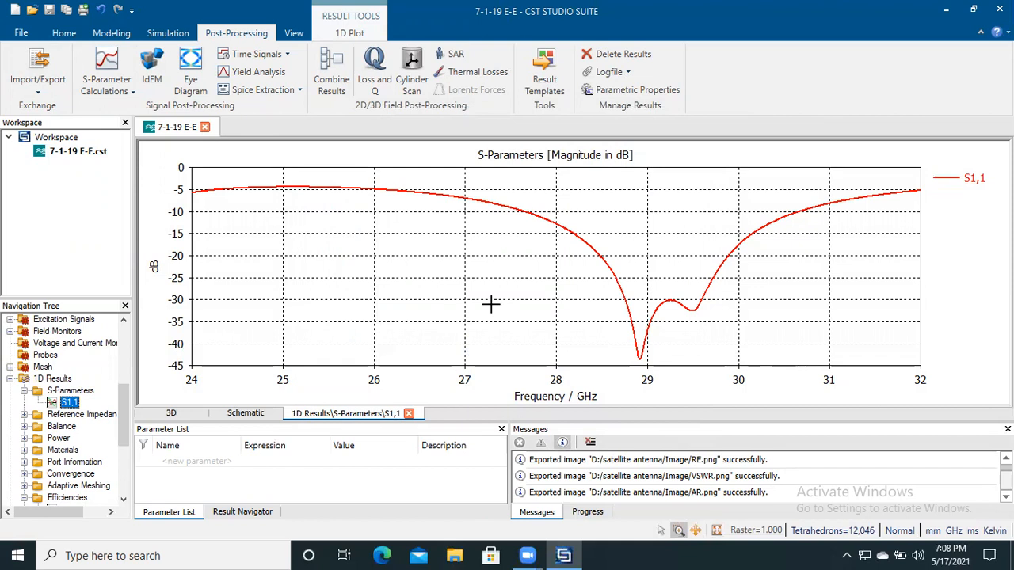
mouse_move(478, 276)
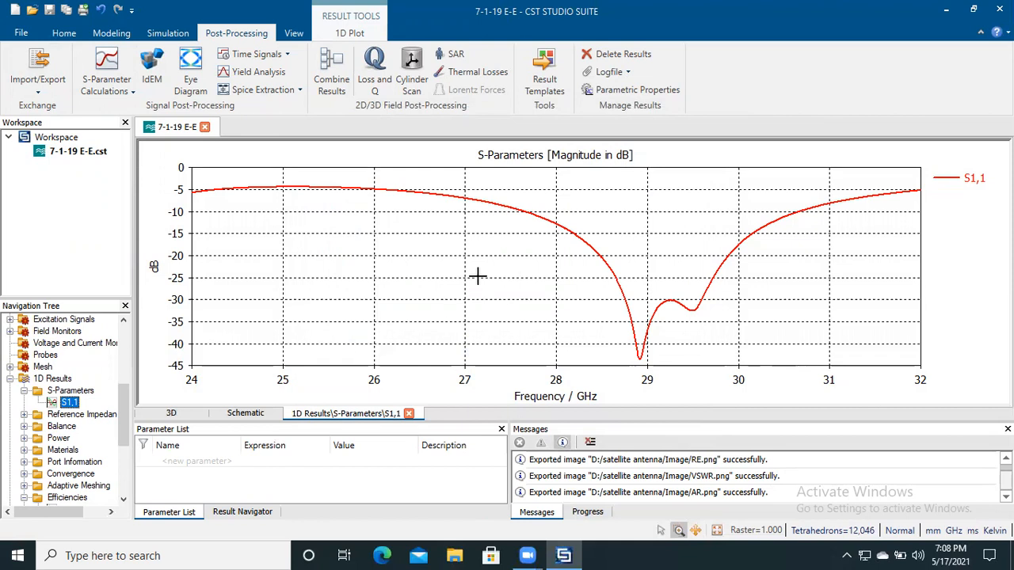
mouse_move(955, 14)
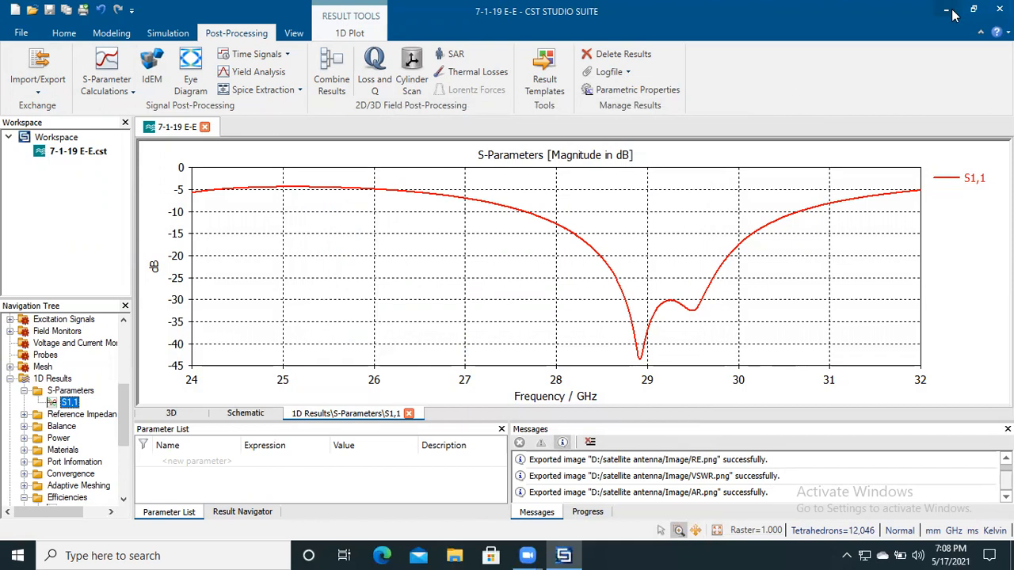
Step: Minimize CST, browse This PC to D:\satellite antenna\Image and select AR.txt
left_click(945, 9)
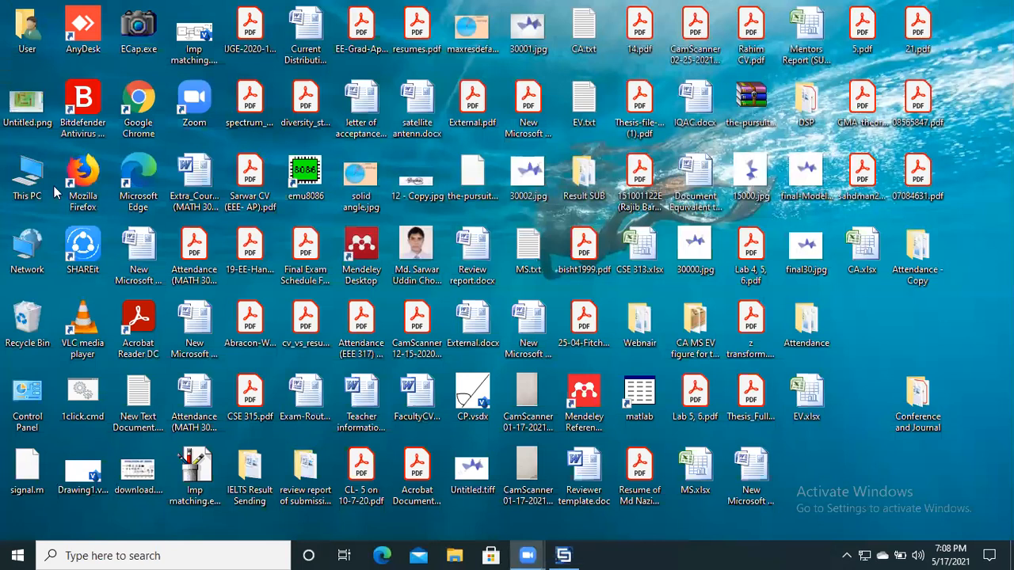
left_click(27, 174)
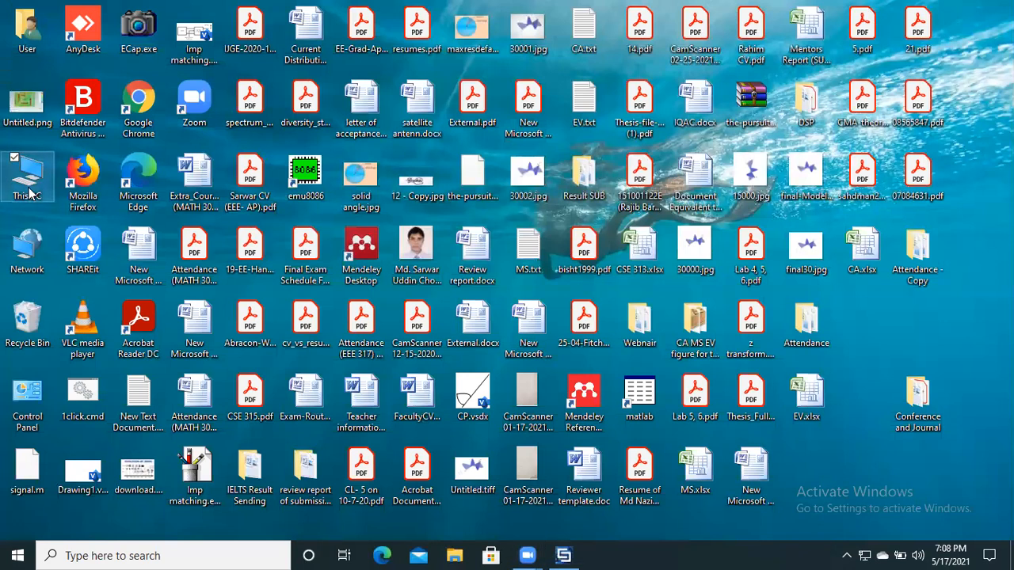
double_click(27, 176)
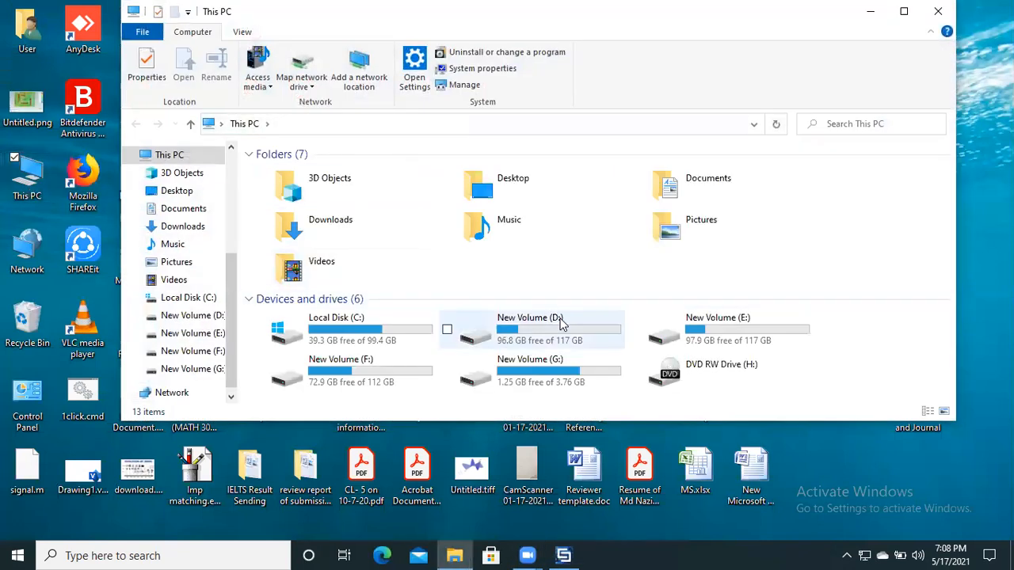
double_click(530, 329)
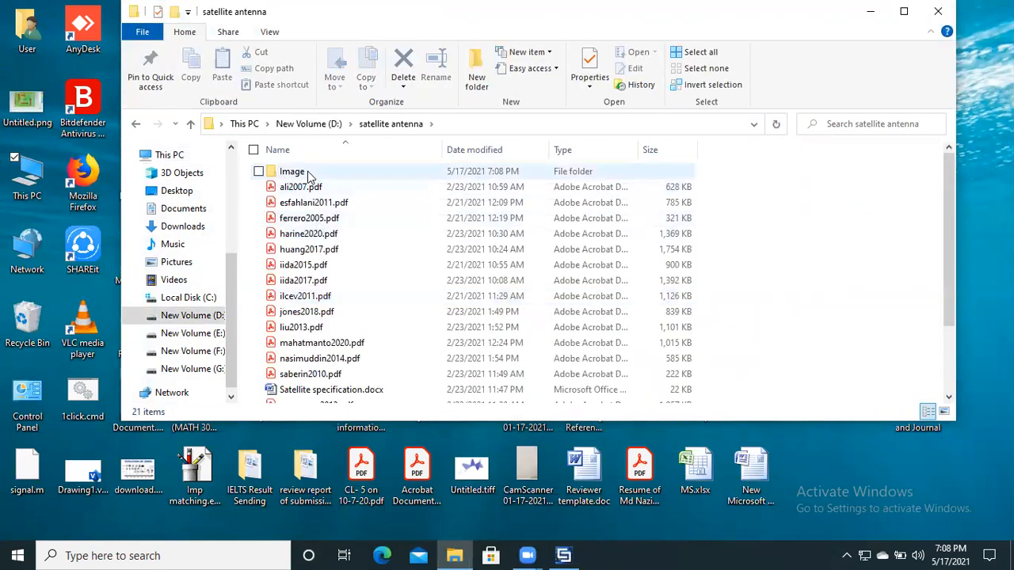
double_click(292, 171)
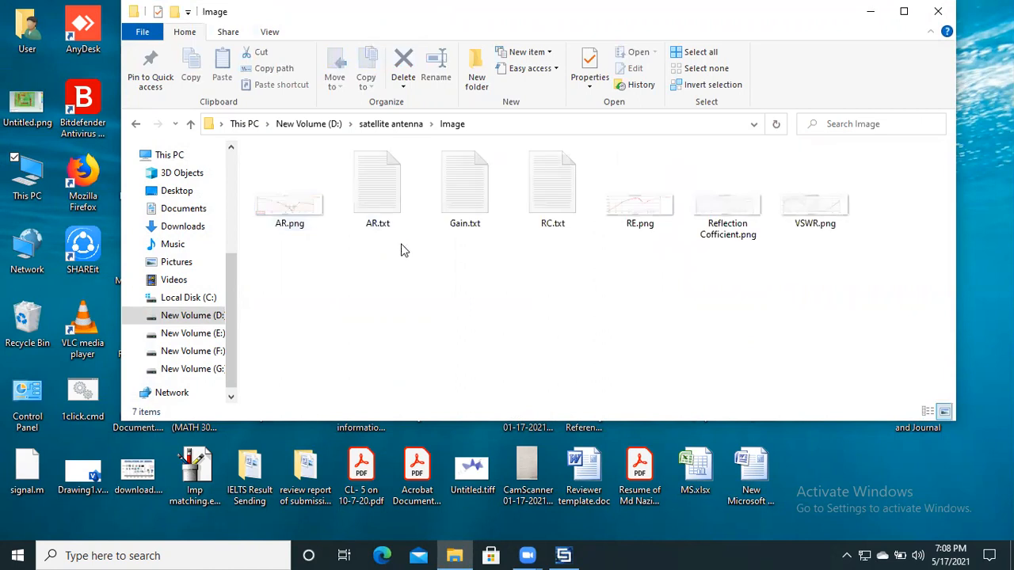
left_click(552, 188)
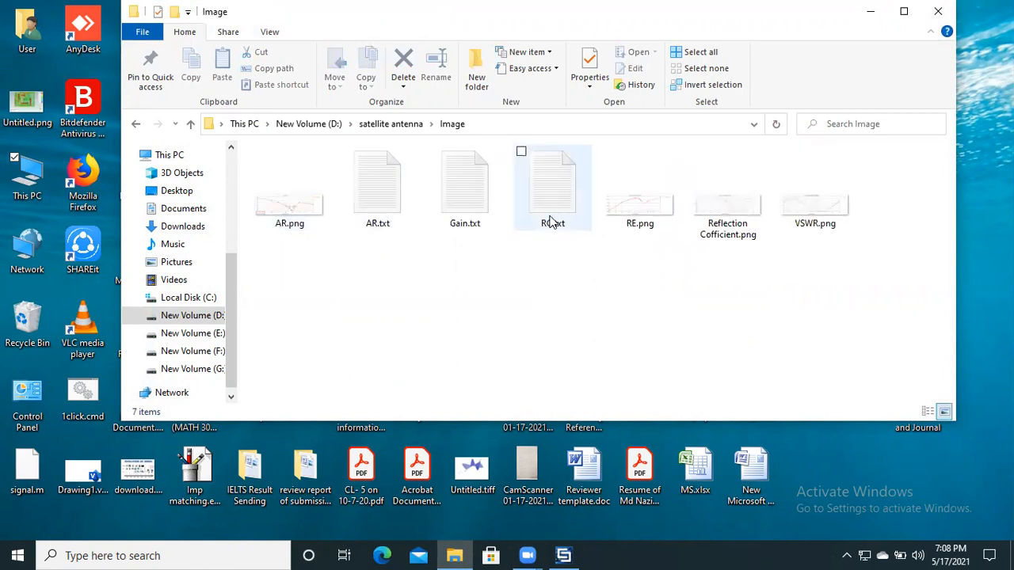
left_click(377, 186)
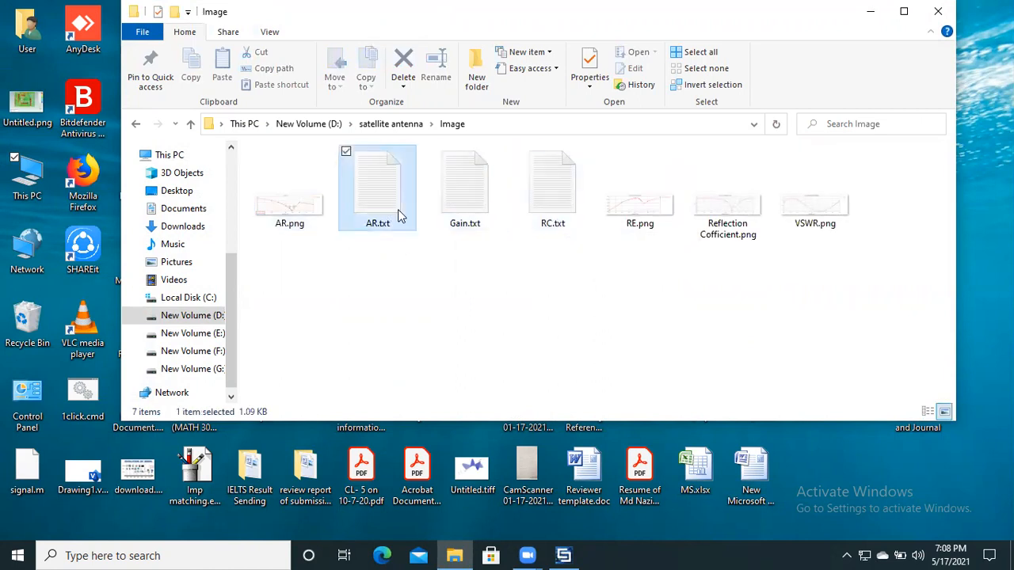
double_click(377, 187)
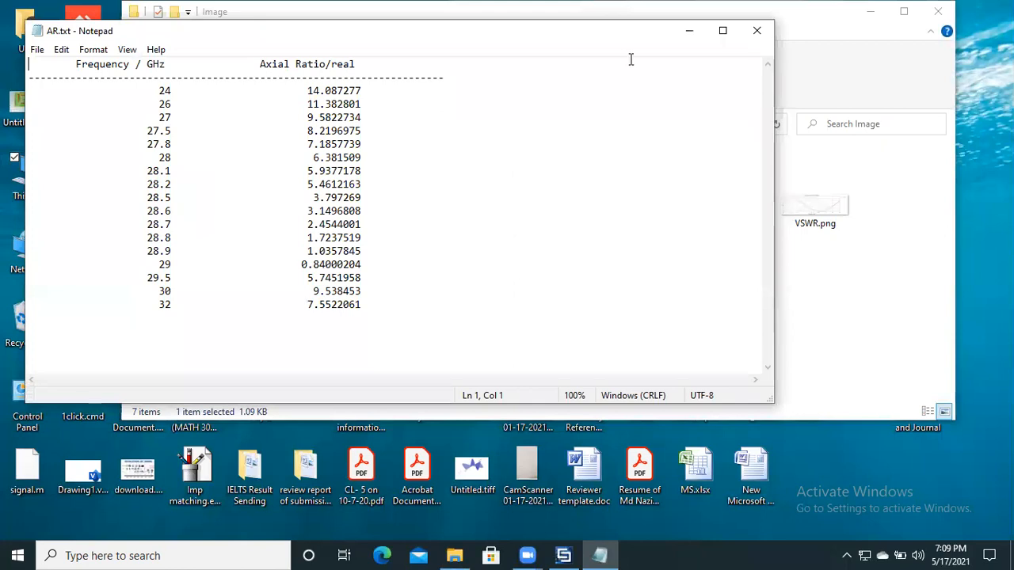
left_click(756, 30)
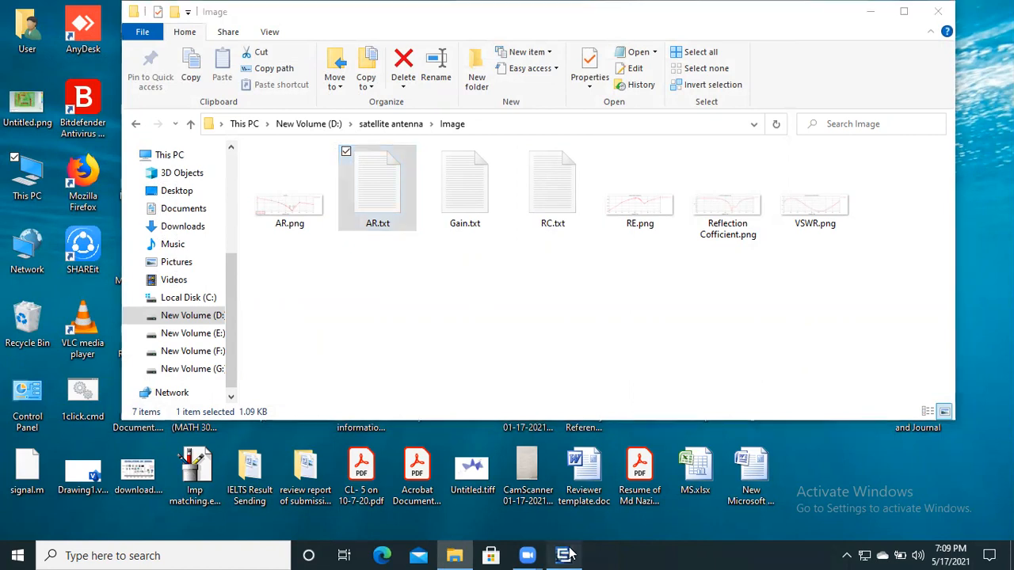
Step: Back in CST, show Rad. Efficiency and export its curve data as RE.txt
left_click(565, 555)
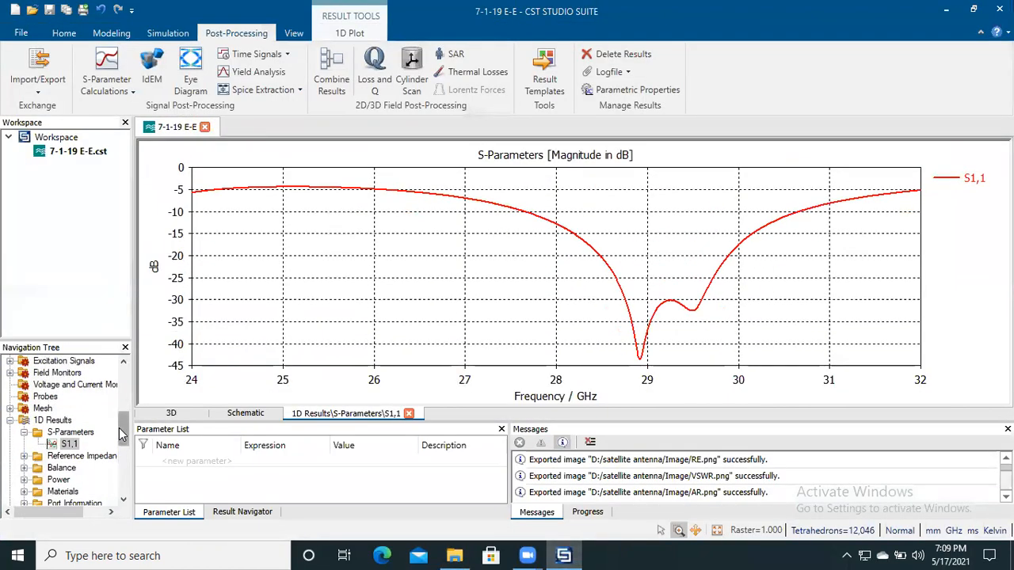
scroll("down", 3)
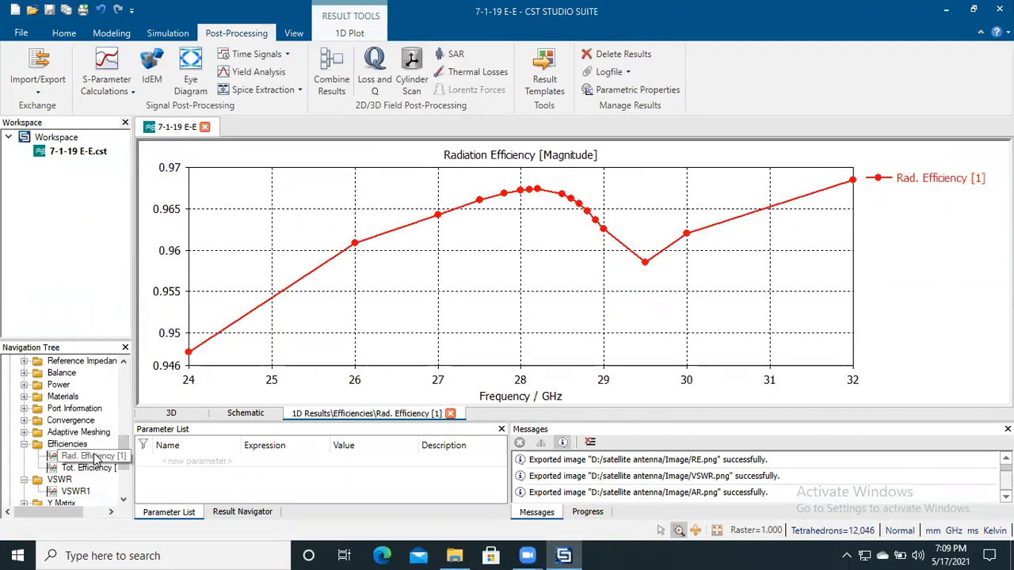
left_click(93, 456)
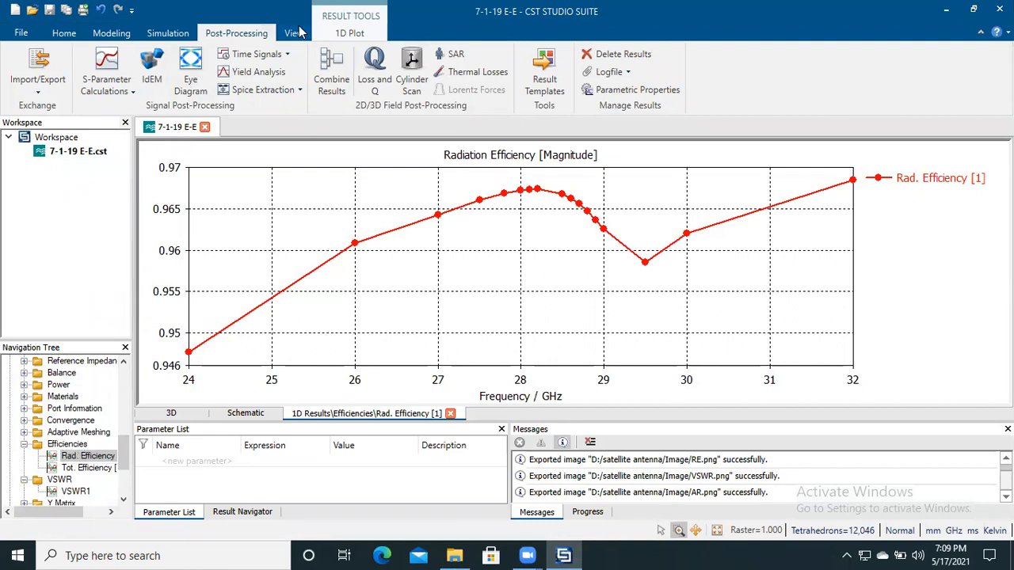
left_click(349, 33)
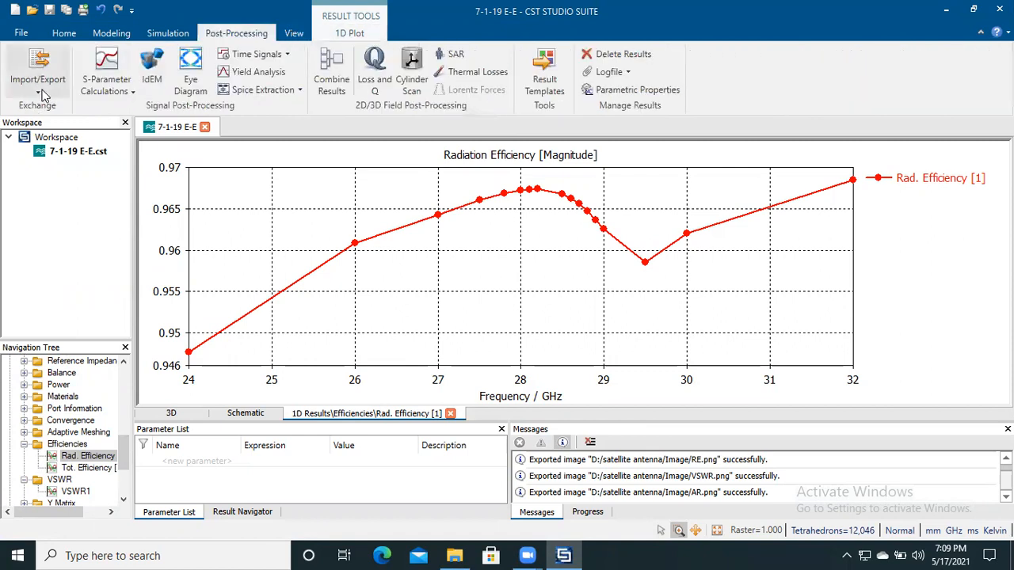
left_click(37, 72)
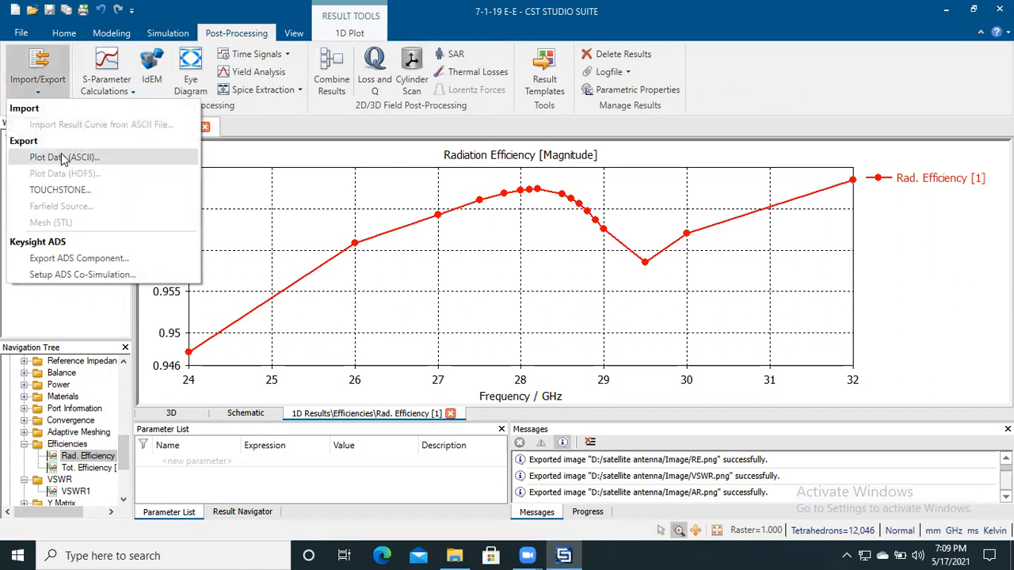
left_click(63, 157)
type("RE.txt")
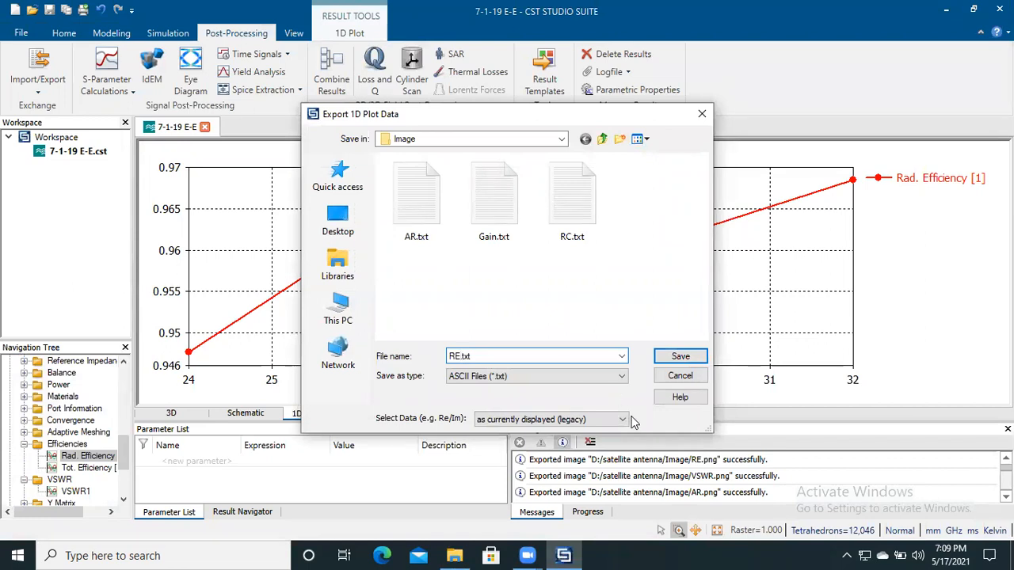
left_click(679, 356)
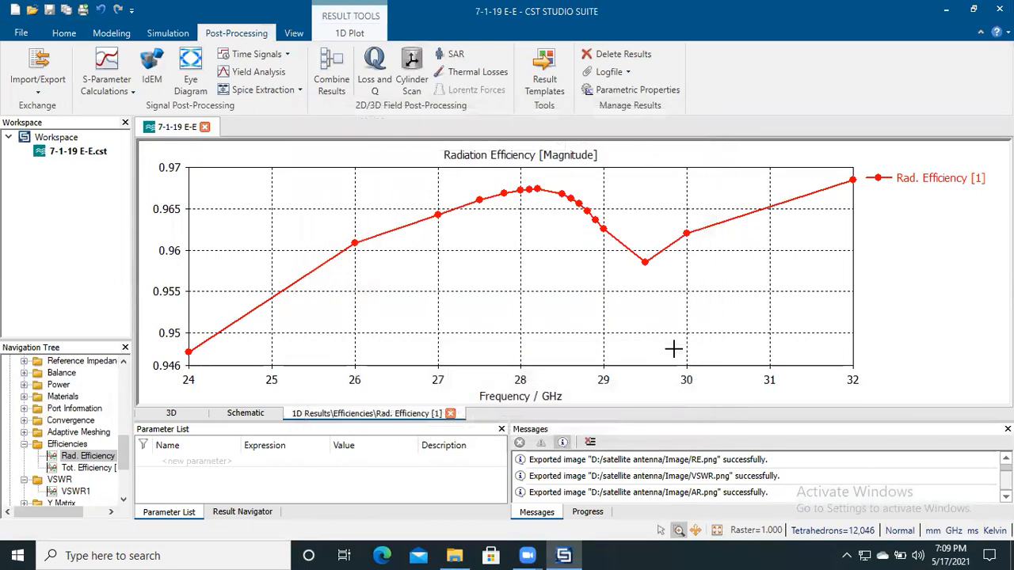
mouse_move(564, 555)
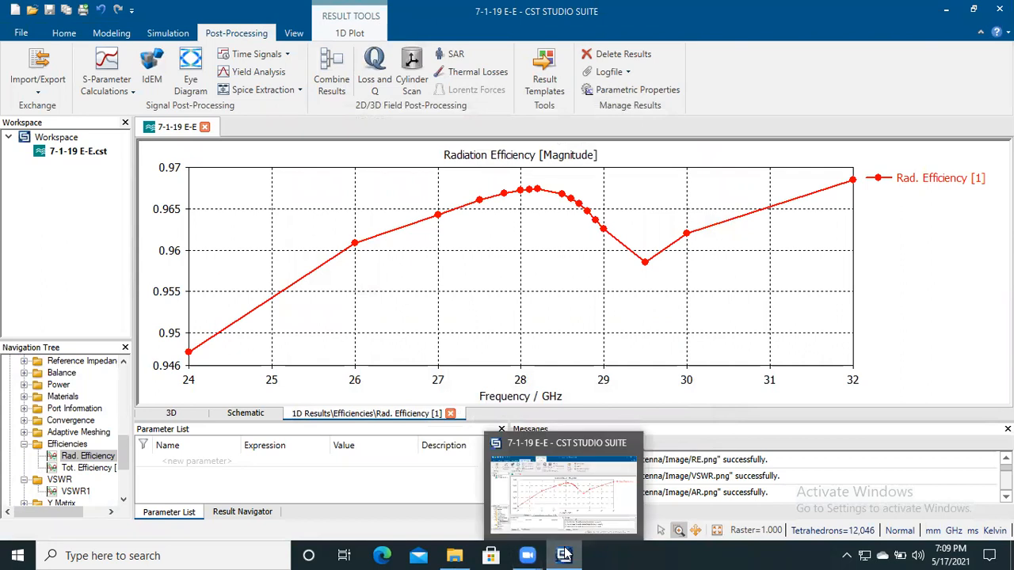
Step: Switch to File Explorer and open RE.txt from the Image folder in Notepad
left_click(454, 556)
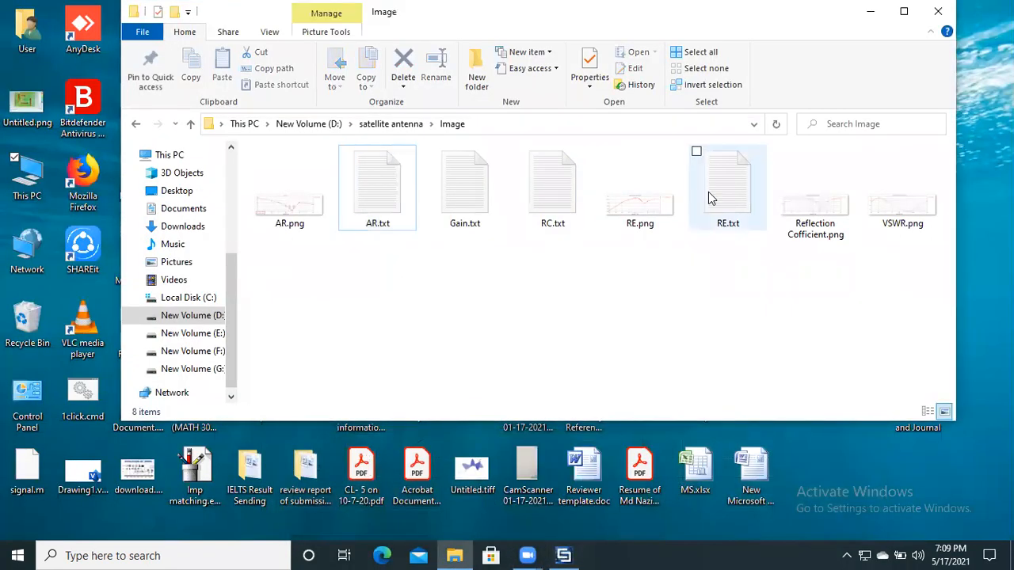
double_click(727, 186)
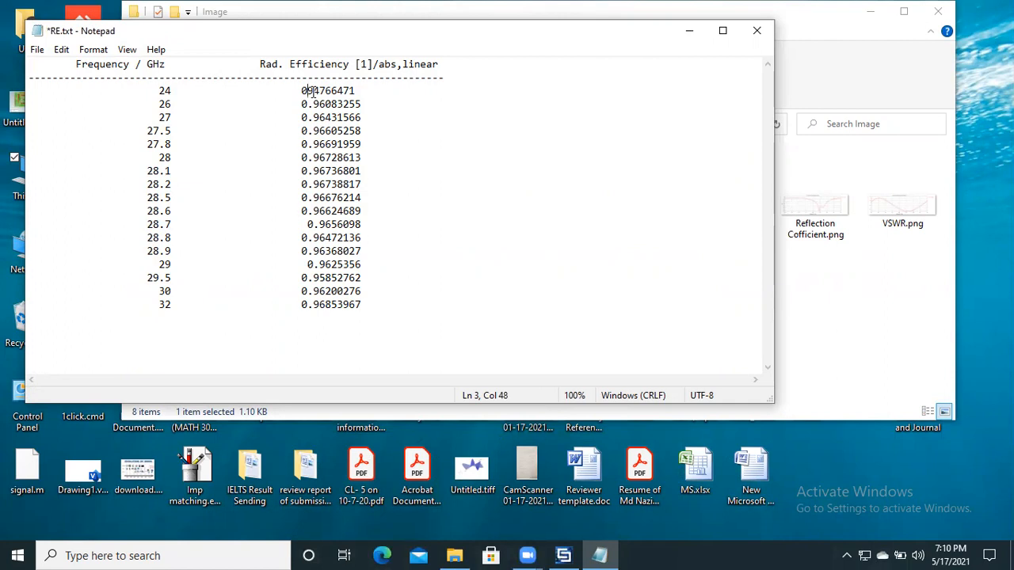
Step: Shift each efficiency value's decimal two places right (e.g. 094.766471) and save RE.txt
key("right")
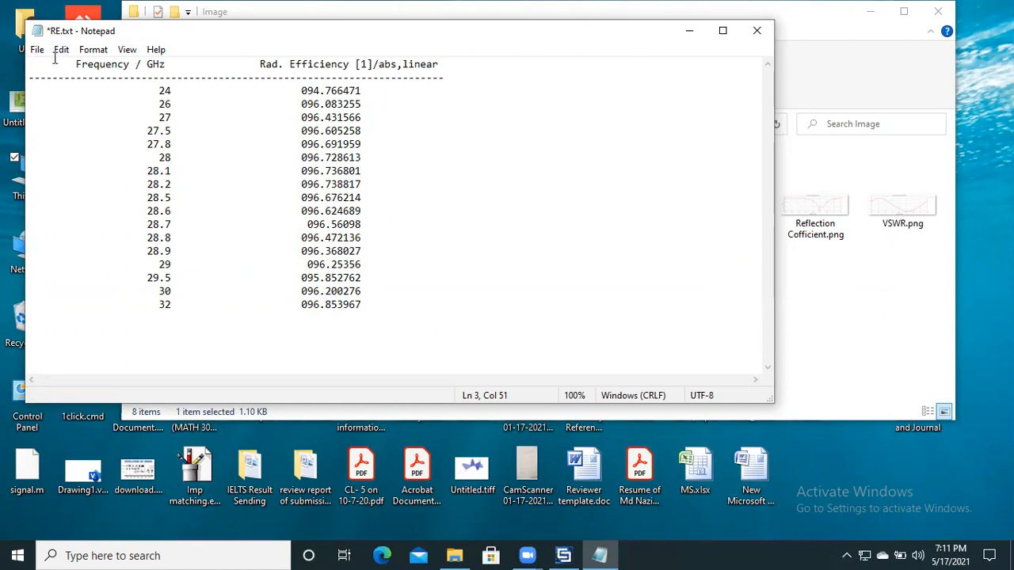
left_click(36, 49)
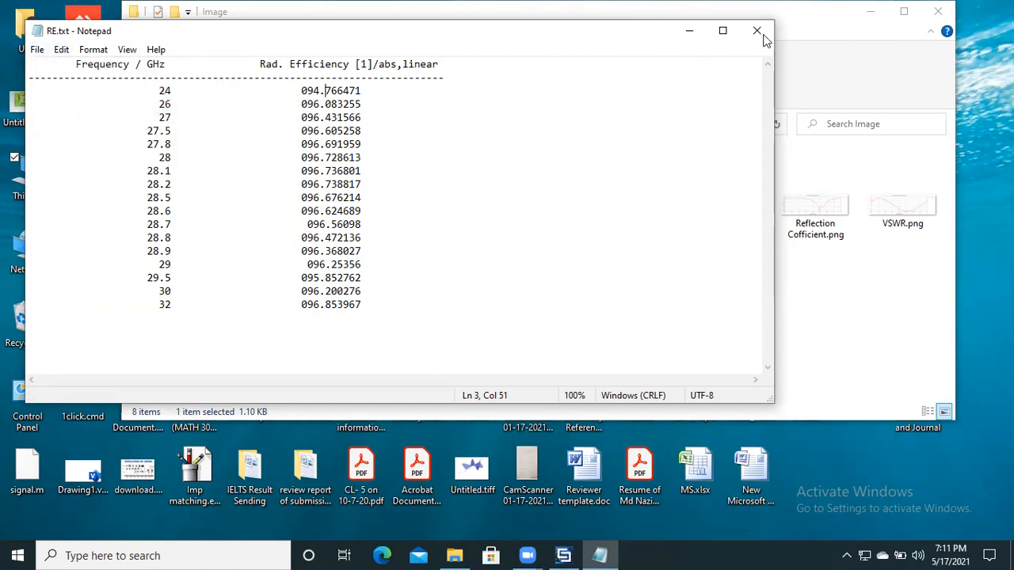
Step: Close Notepad and reopen RE.txt to verify the percentage values from 24 to 32 GHz
left_click(757, 31)
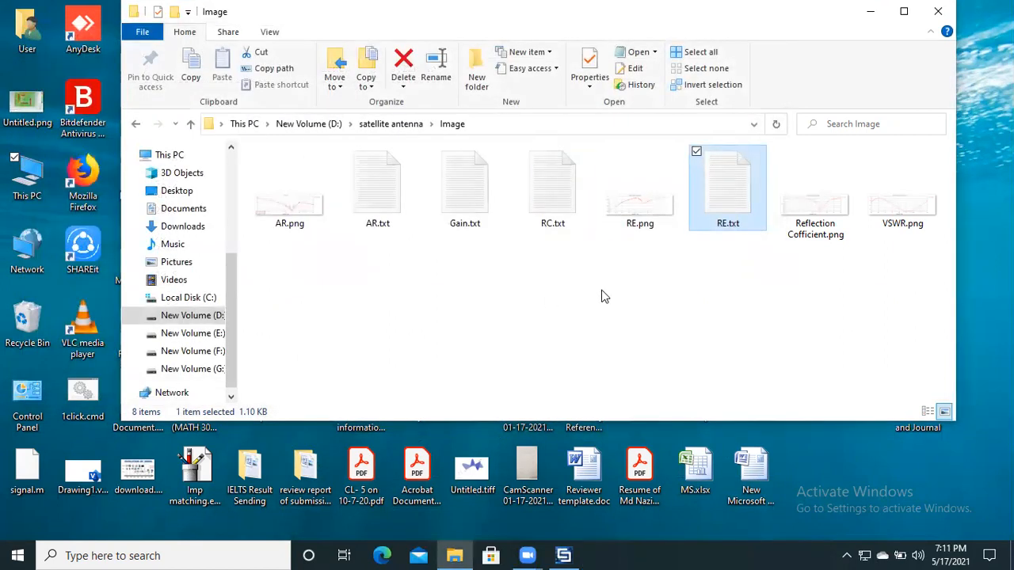
double_click(727, 187)
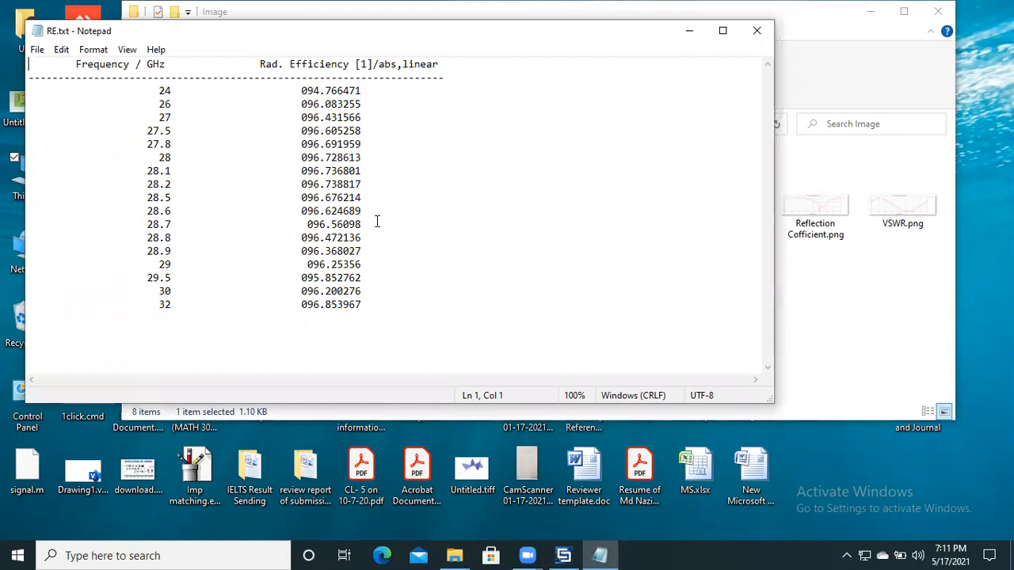
mouse_move(400, 272)
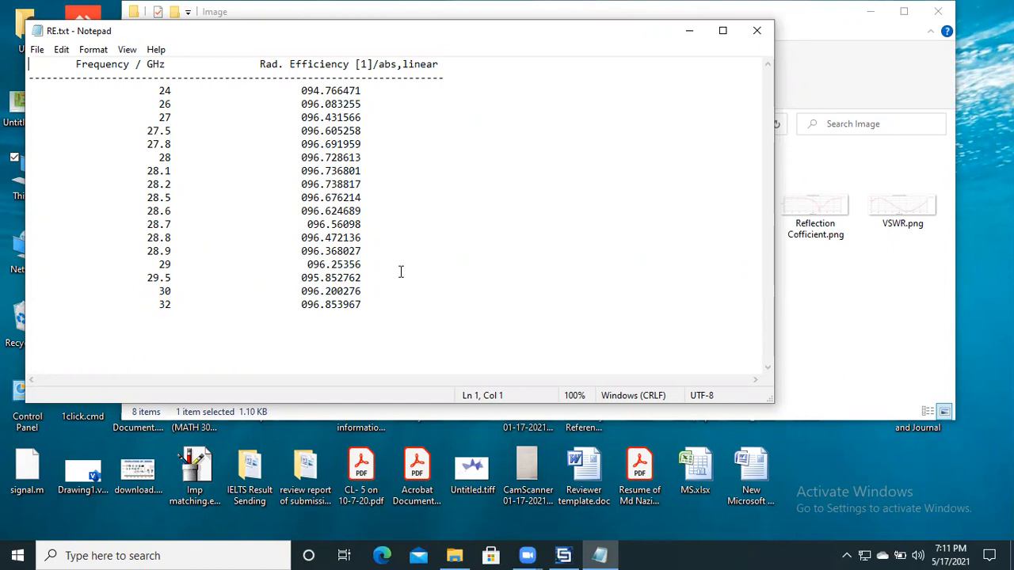
mouse_move(467, 53)
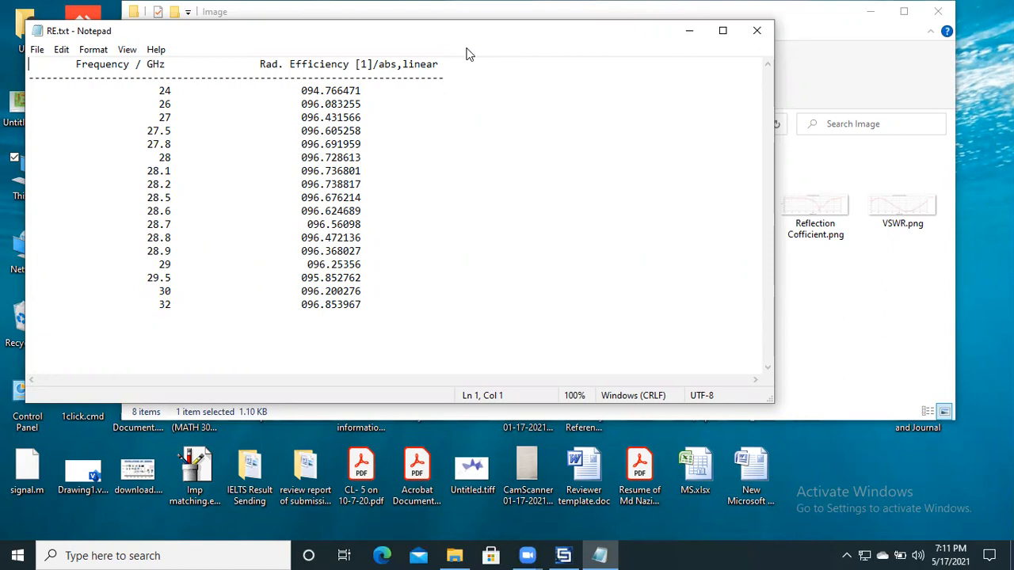